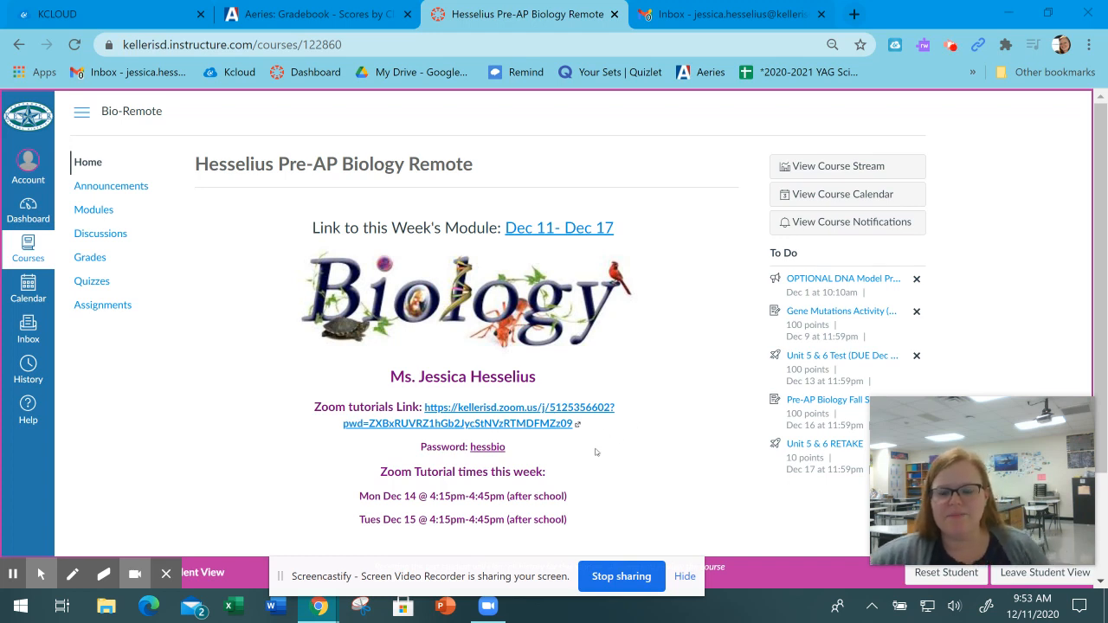
{"action": "mouse_move", "coordinate": [551, 266]}
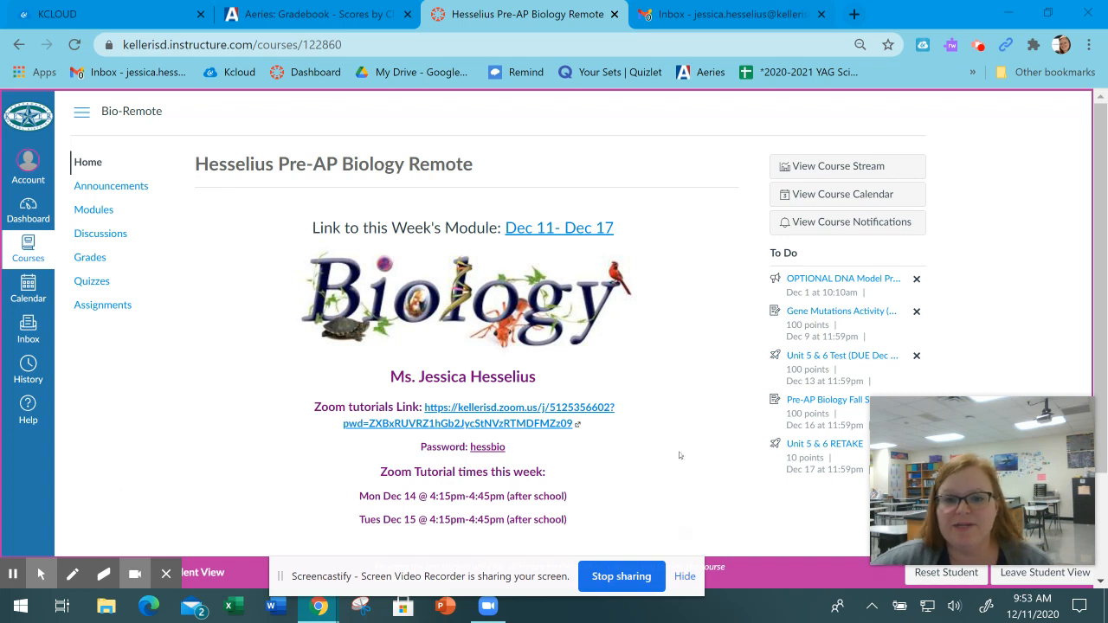
{"action": "mouse_move", "coordinate": [639, 274]}
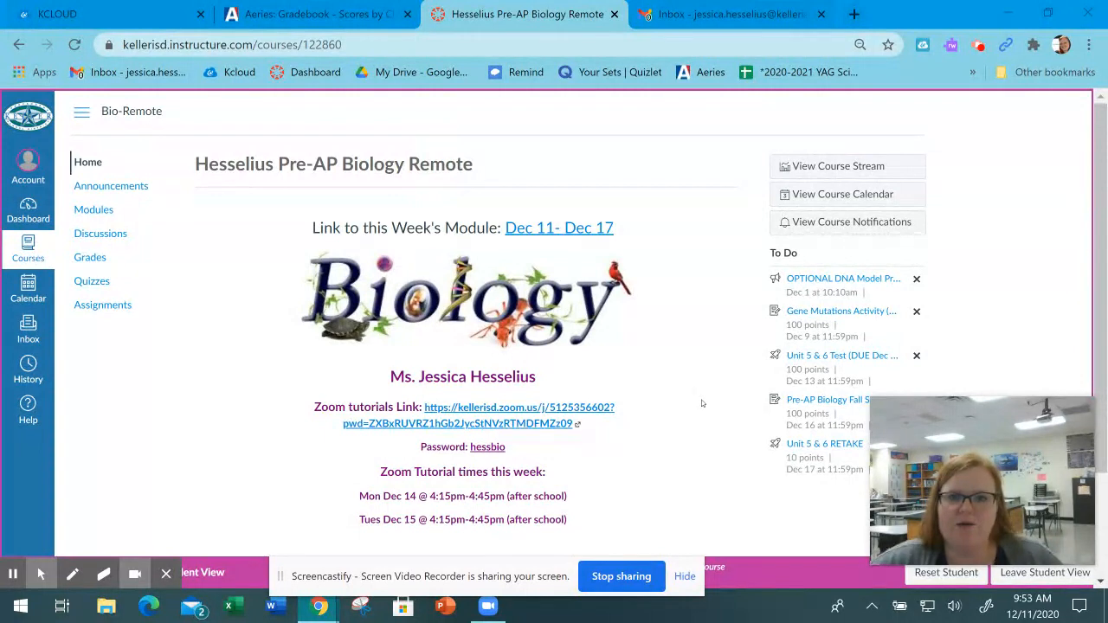
{"action": "mouse_move", "coordinate": [691, 371]}
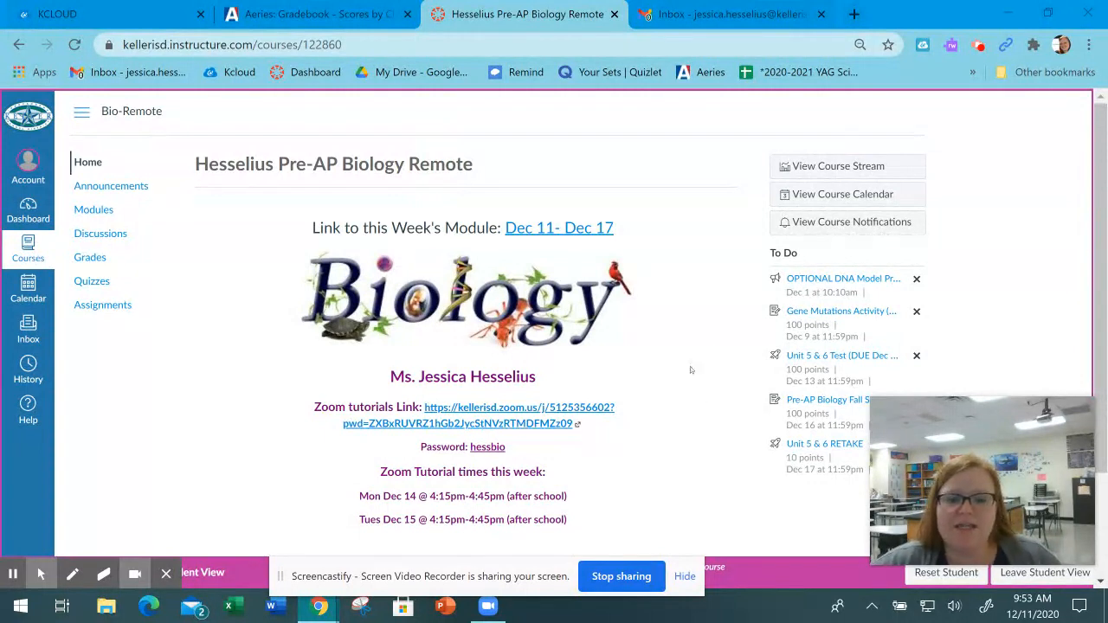
{"action": "mouse_move", "coordinate": [287, 362]}
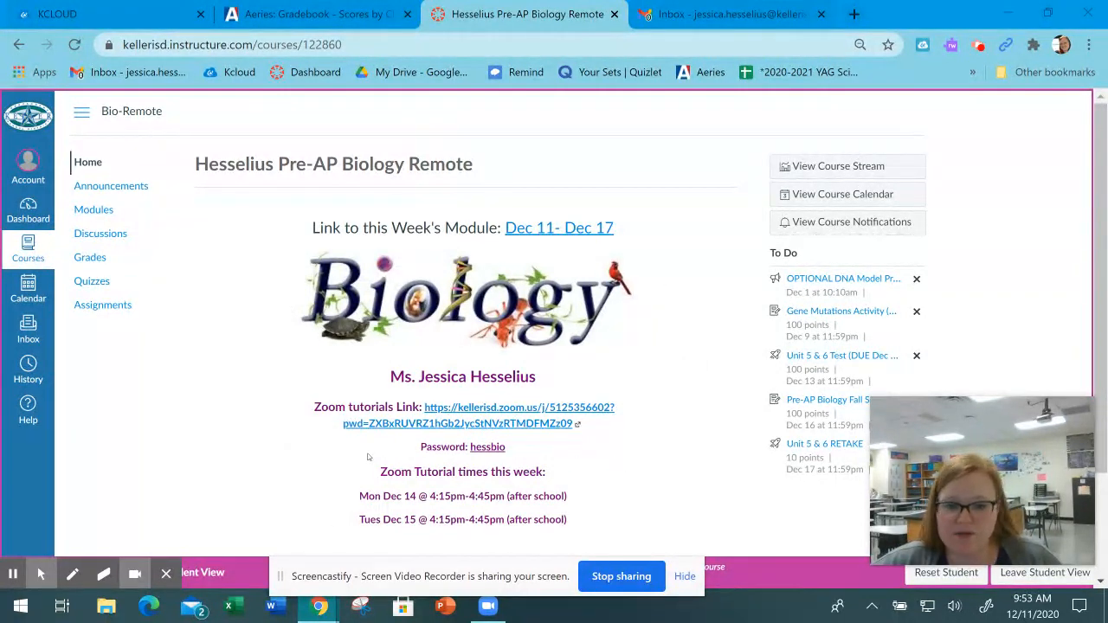
{"action": "mouse_move", "coordinate": [606, 506]}
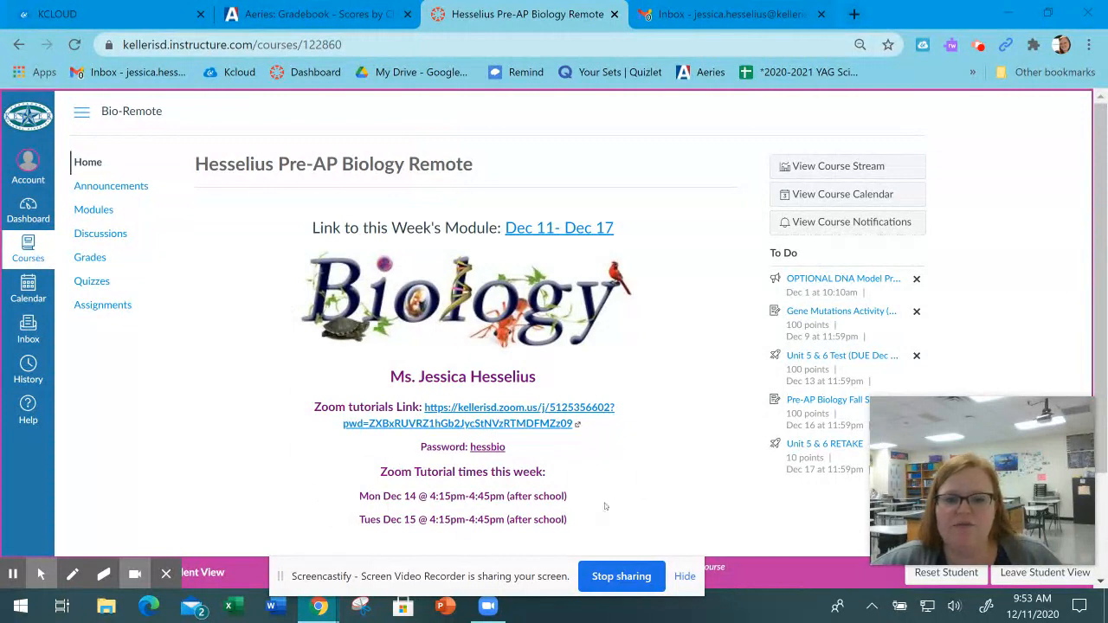
{"action": "mouse_move", "coordinate": [578, 528]}
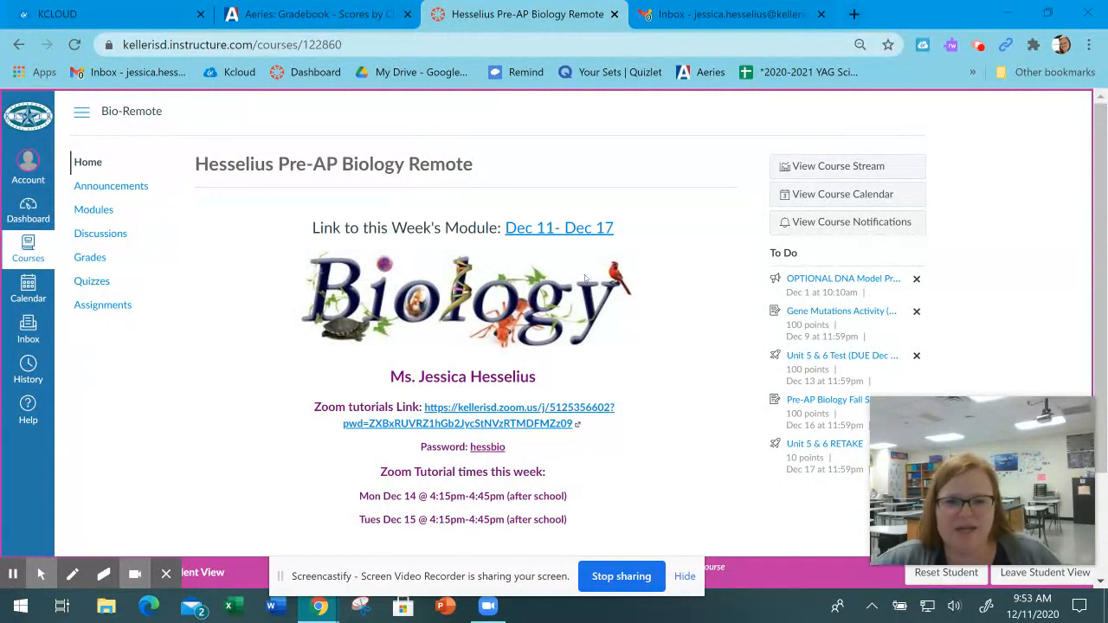
{"action": "mouse_move", "coordinate": [558, 226]}
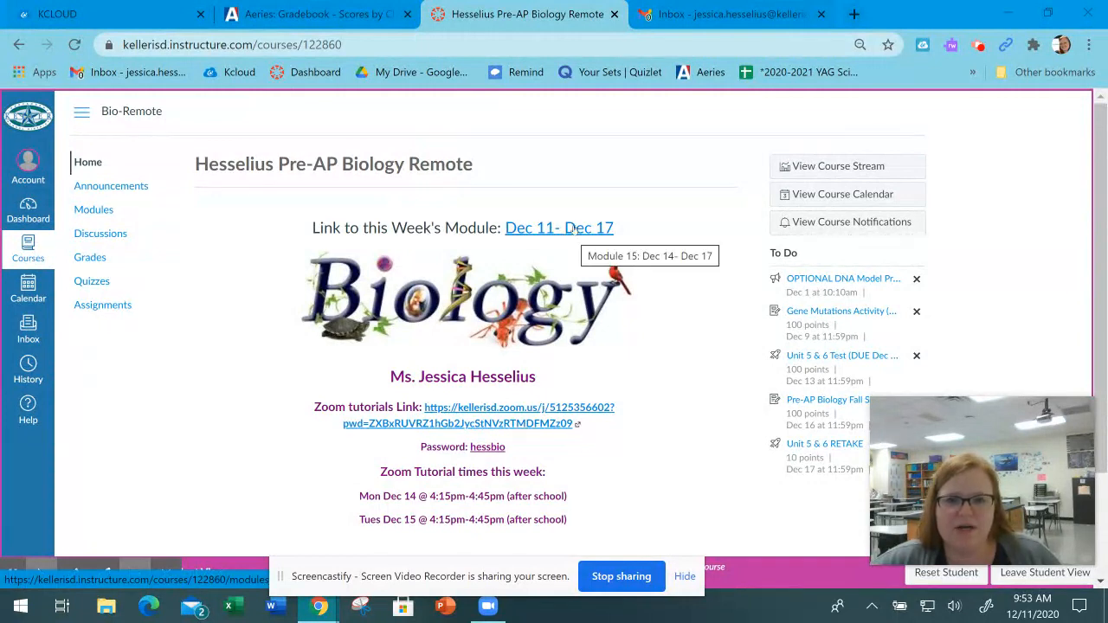
- Bring Module 15: Dec 11- Dec 17 into view and choose its START HERE Pacing Guide
{"action": "left_click", "coordinate": [558, 229]}
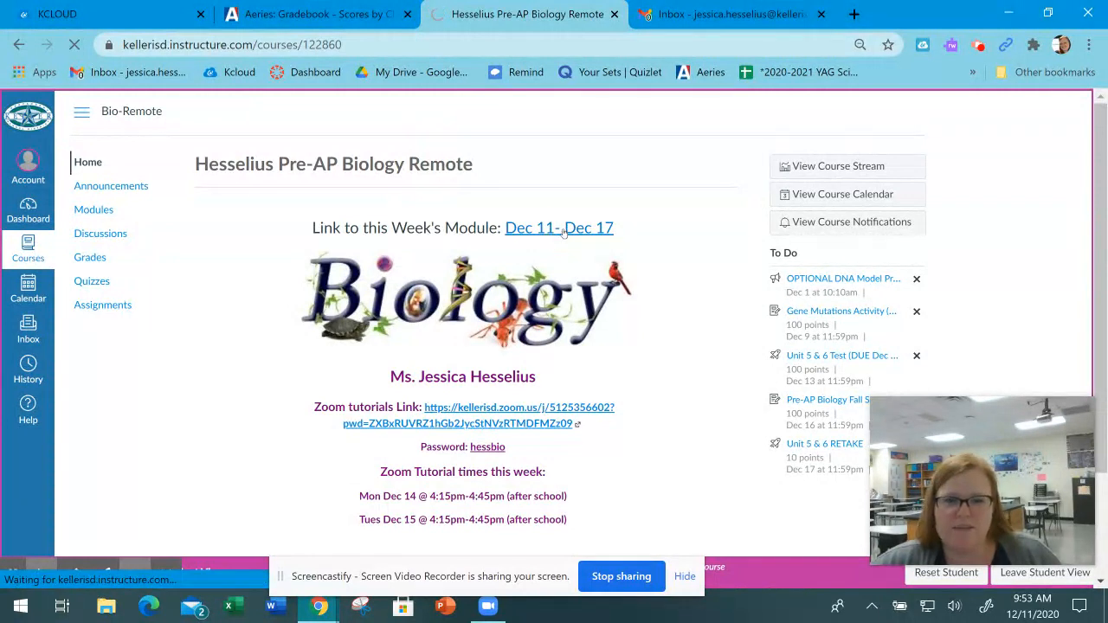
{"action": "left_click", "coordinate": [558, 229]}
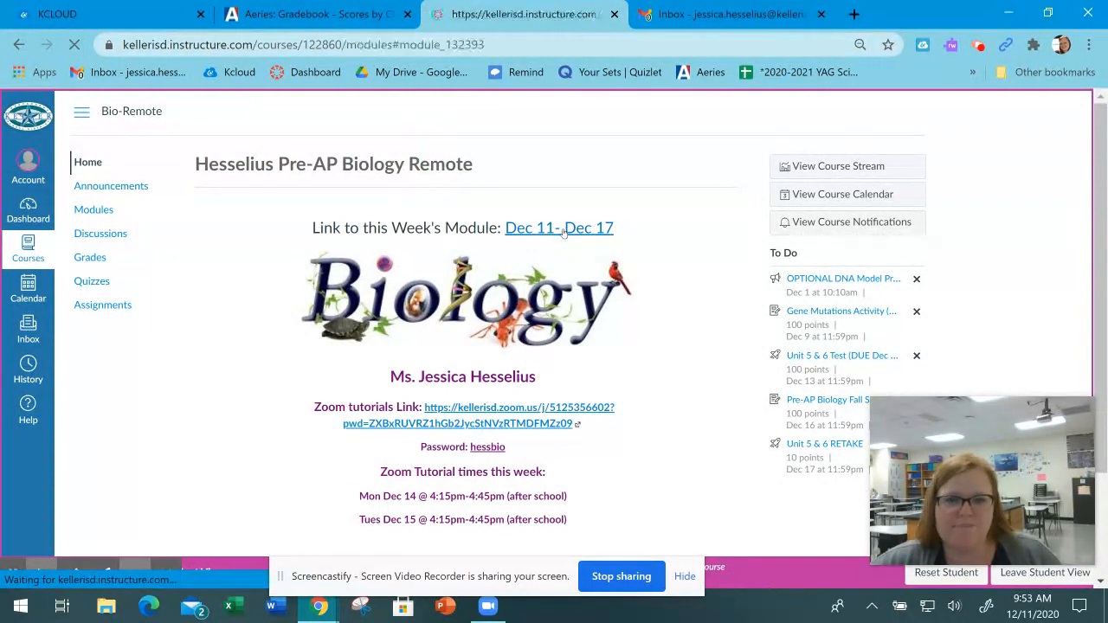
{"action": "left_click", "coordinate": [558, 229]}
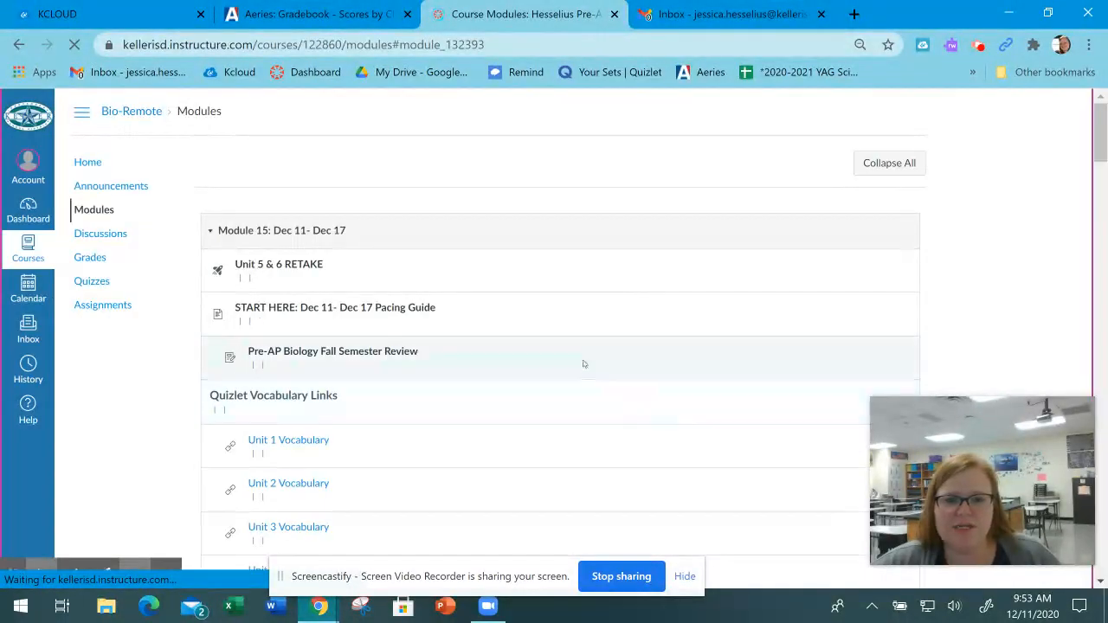
{"action": "scroll", "scroll_direction": "down", "scroll_amount": 3}
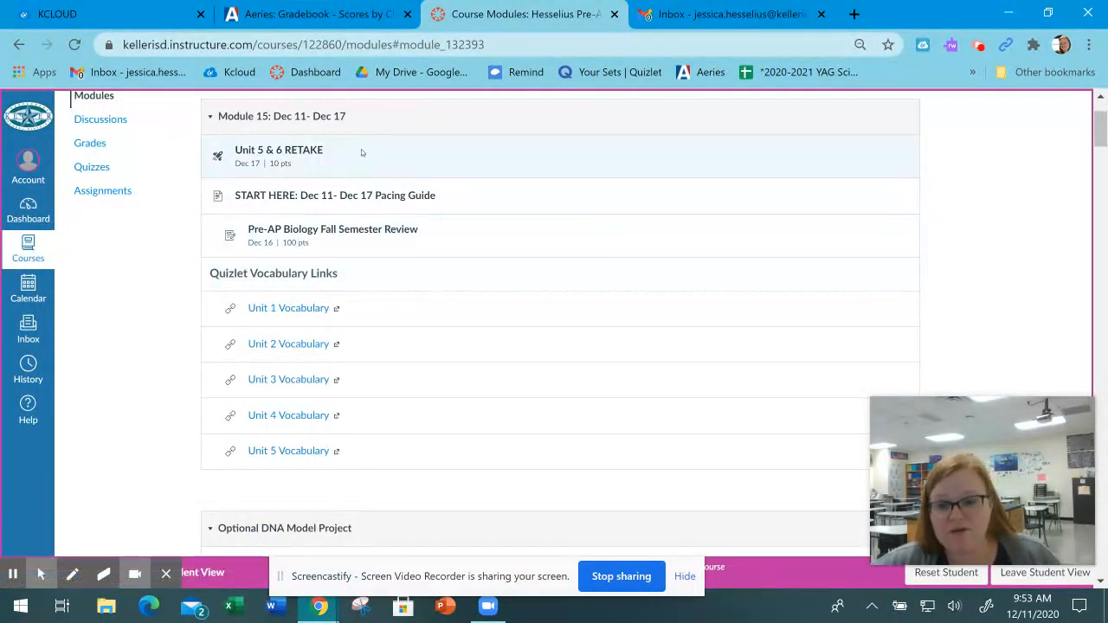
{"action": "mouse_move", "coordinate": [384, 159]}
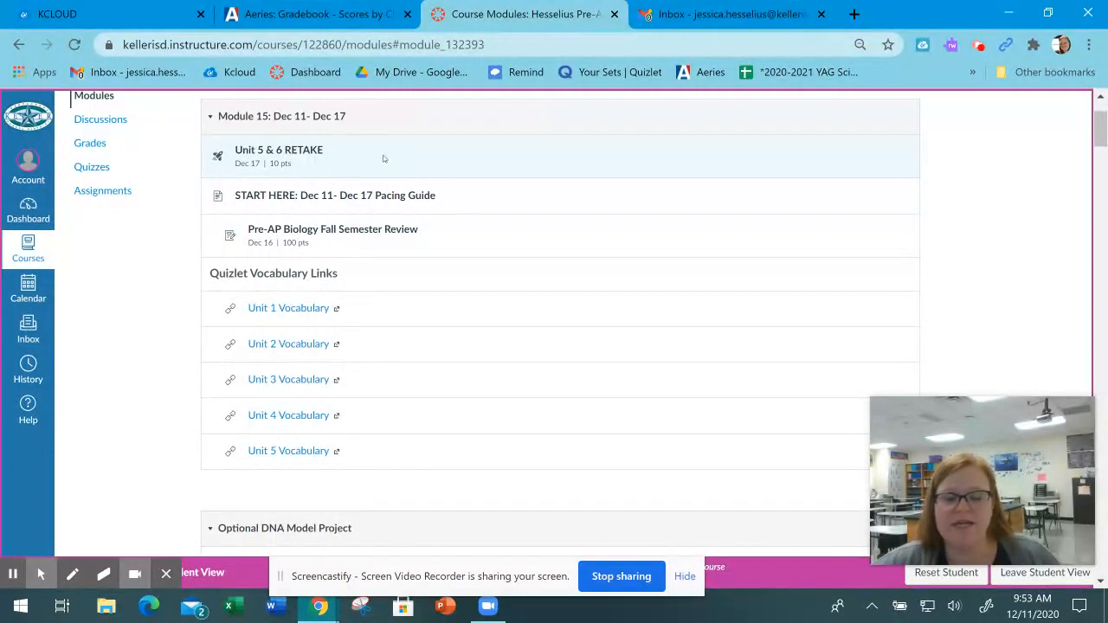
{"action": "mouse_move", "coordinate": [155, 329]}
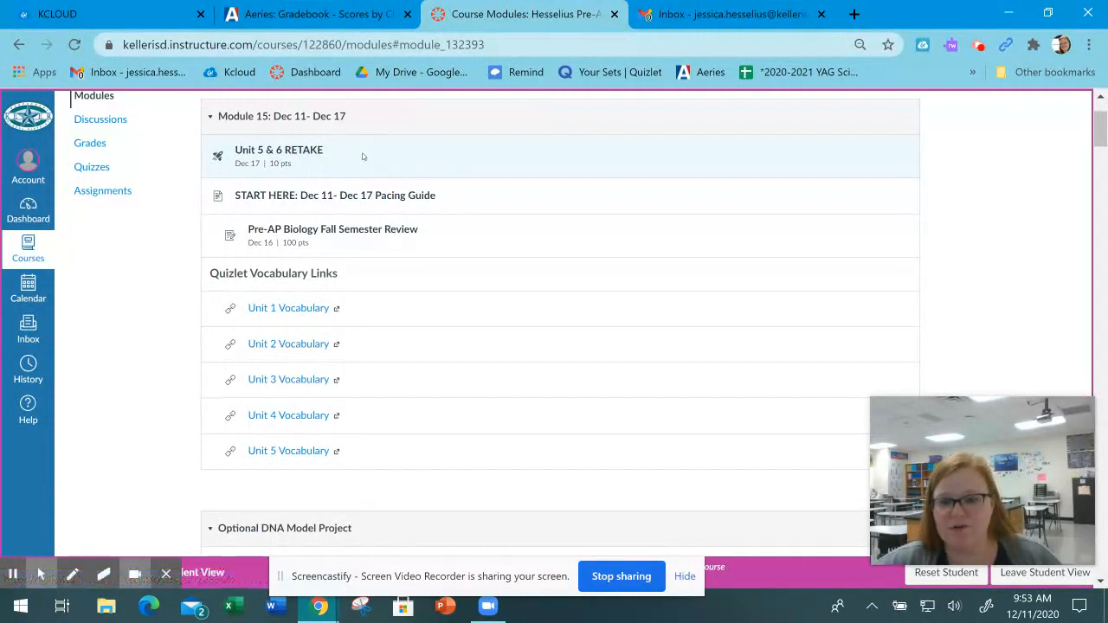
{"action": "mouse_move", "coordinate": [137, 294]}
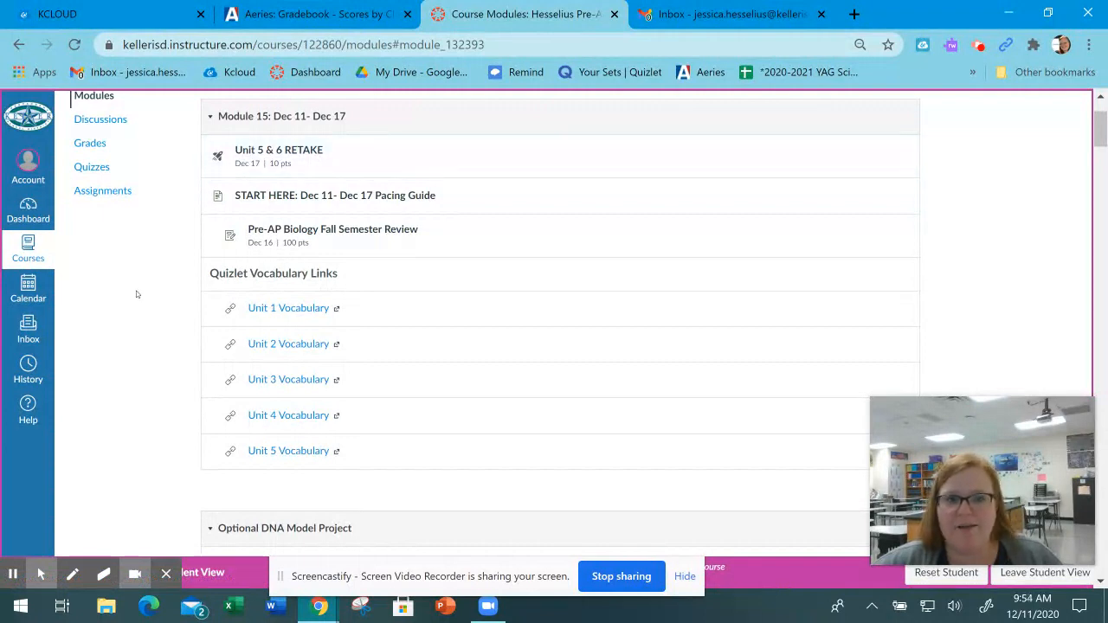
{"action": "mouse_move", "coordinate": [178, 364]}
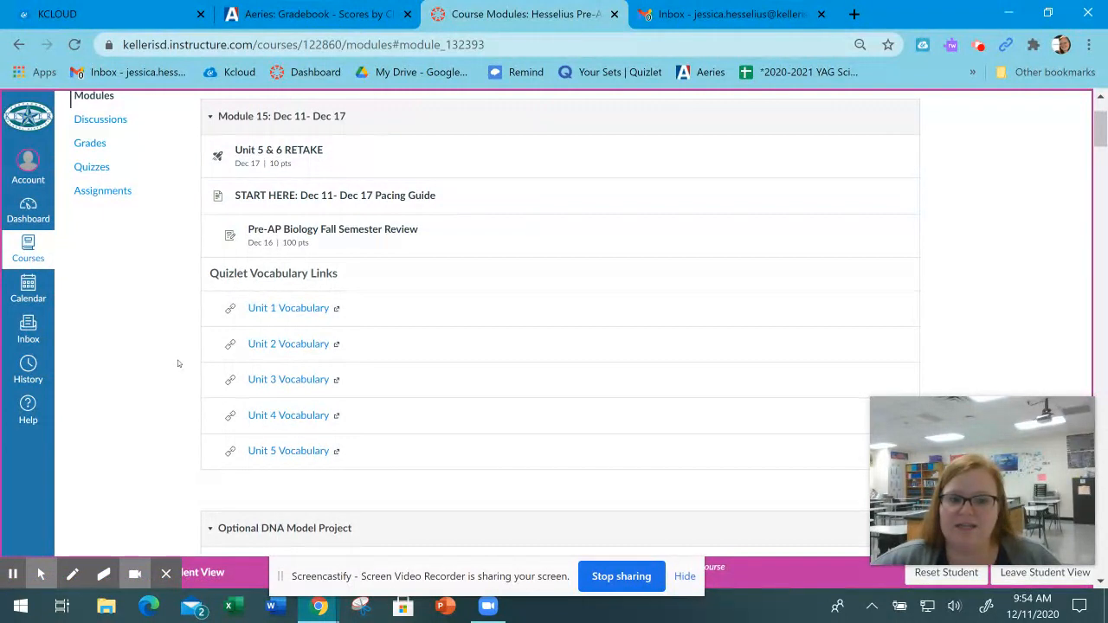
{"action": "mouse_move", "coordinate": [187, 279]}
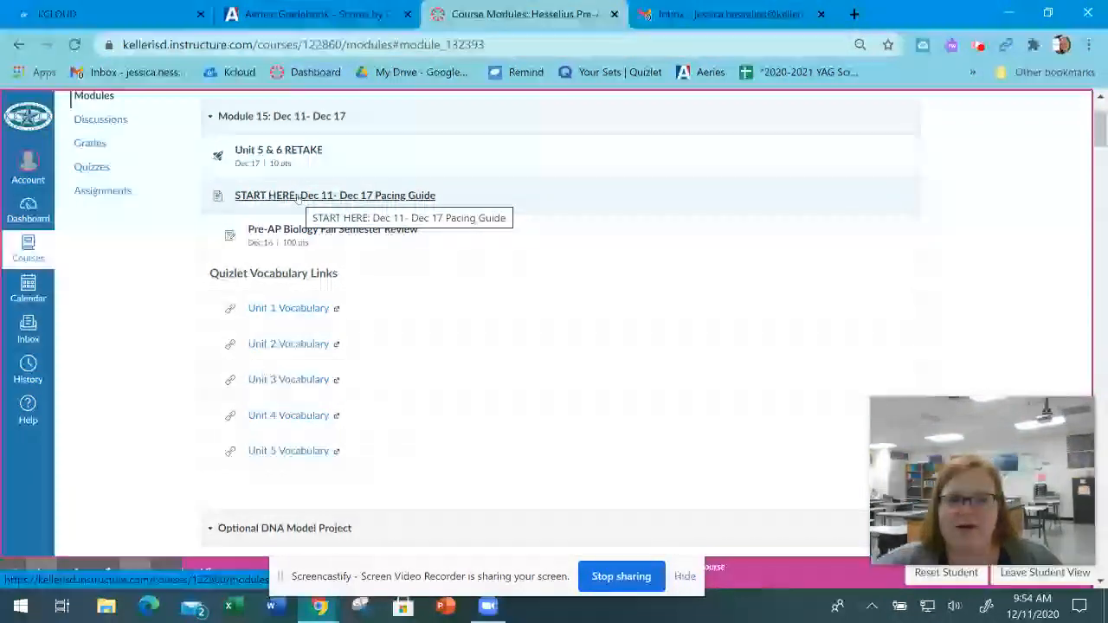
{"action": "left_click", "coordinate": [336, 194]}
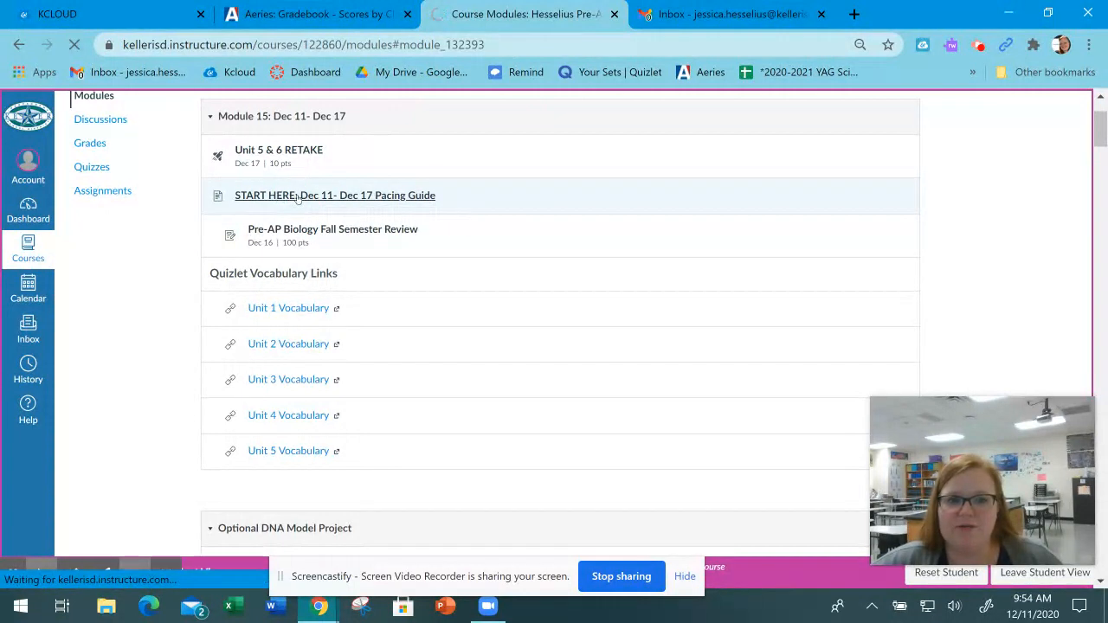
- Load the START HERE: Dec 11- Dec 17 Pacing Guide page with the exam week overview
{"action": "left_click", "coordinate": [336, 194]}
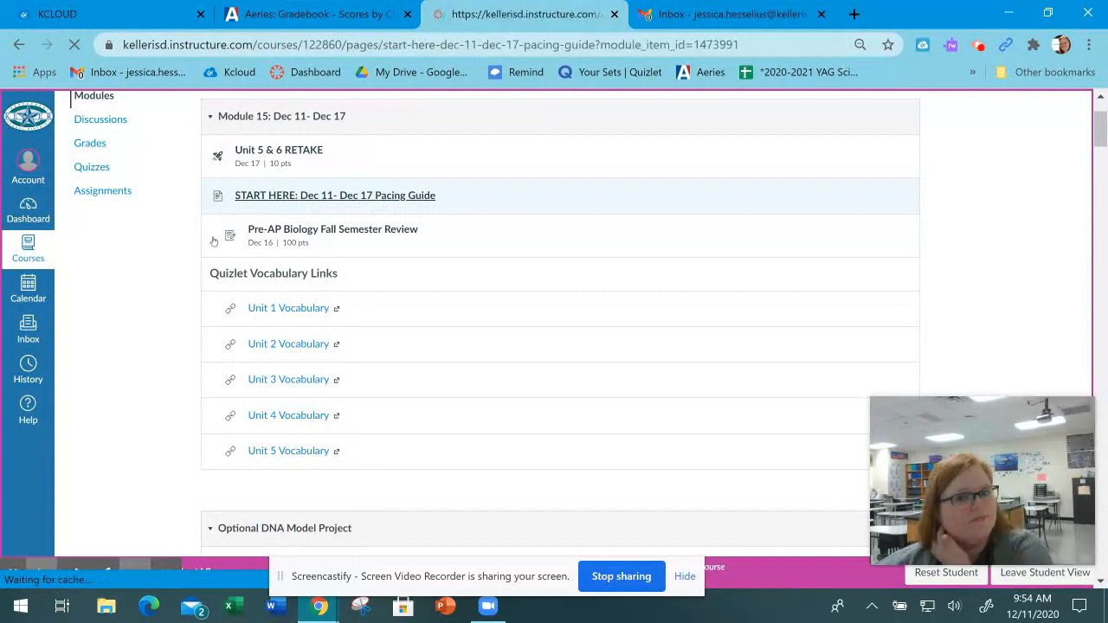
{"action": "left_click", "coordinate": [336, 194]}
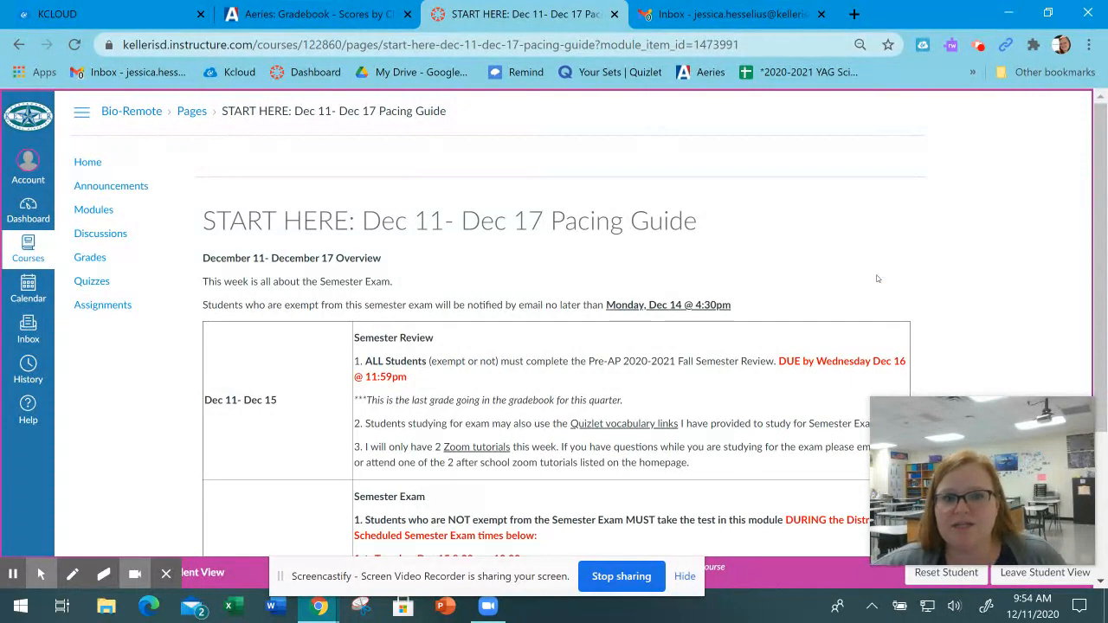
{"action": "mouse_move", "coordinate": [942, 280]}
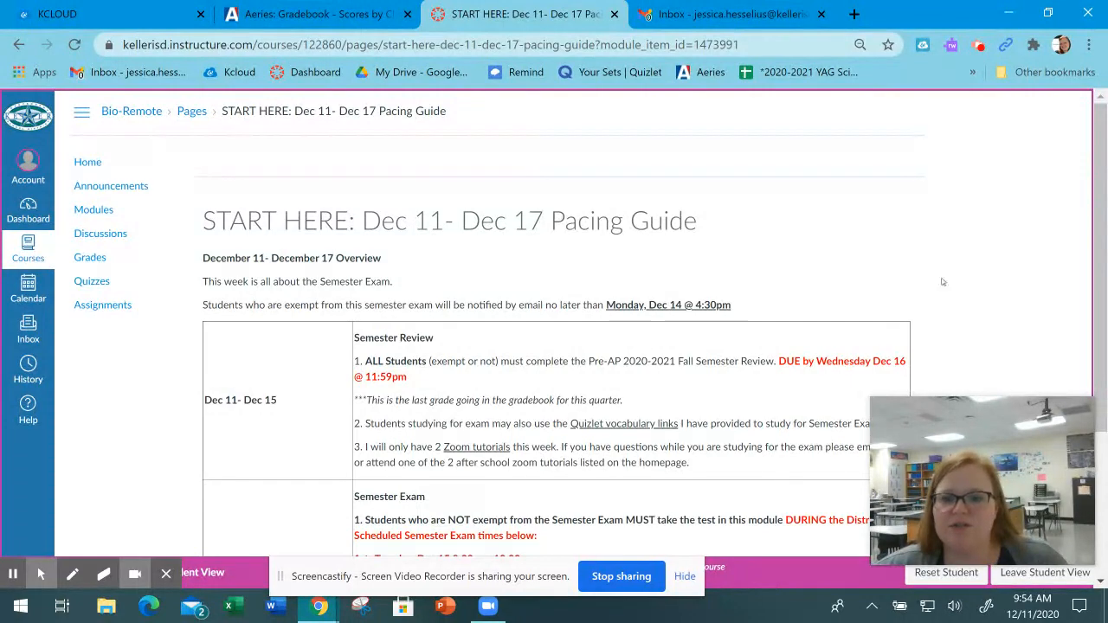
- Scroll the pacing guide down to the Dec 15–17 Semester Exam row and back up
{"action": "scroll", "scroll_direction": "down", "scroll_amount": 3}
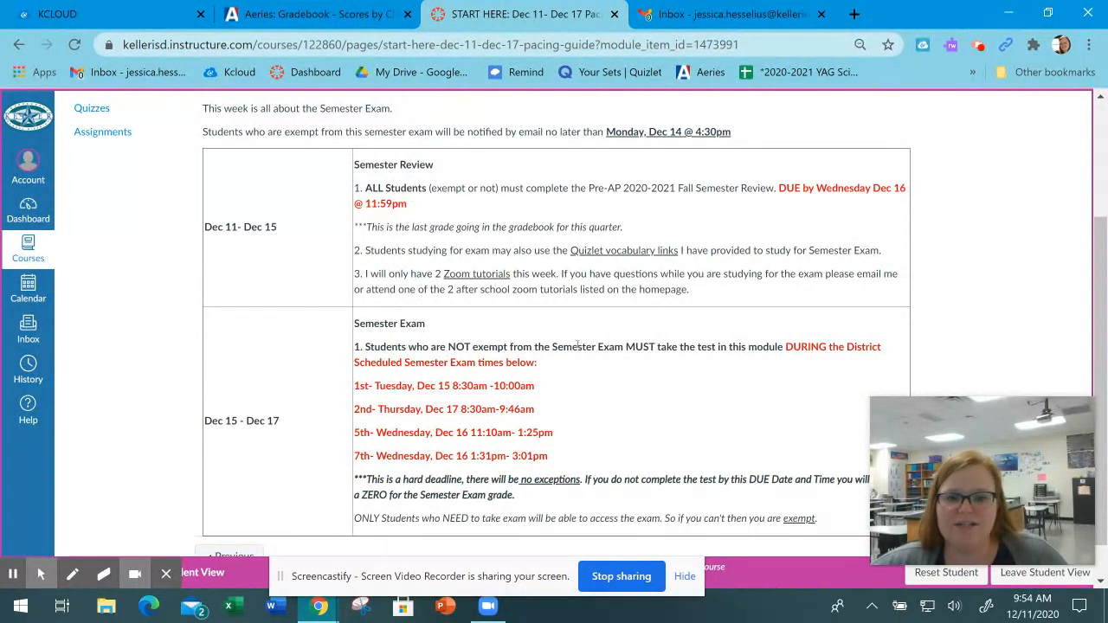
{"action": "mouse_move", "coordinate": [641, 398]}
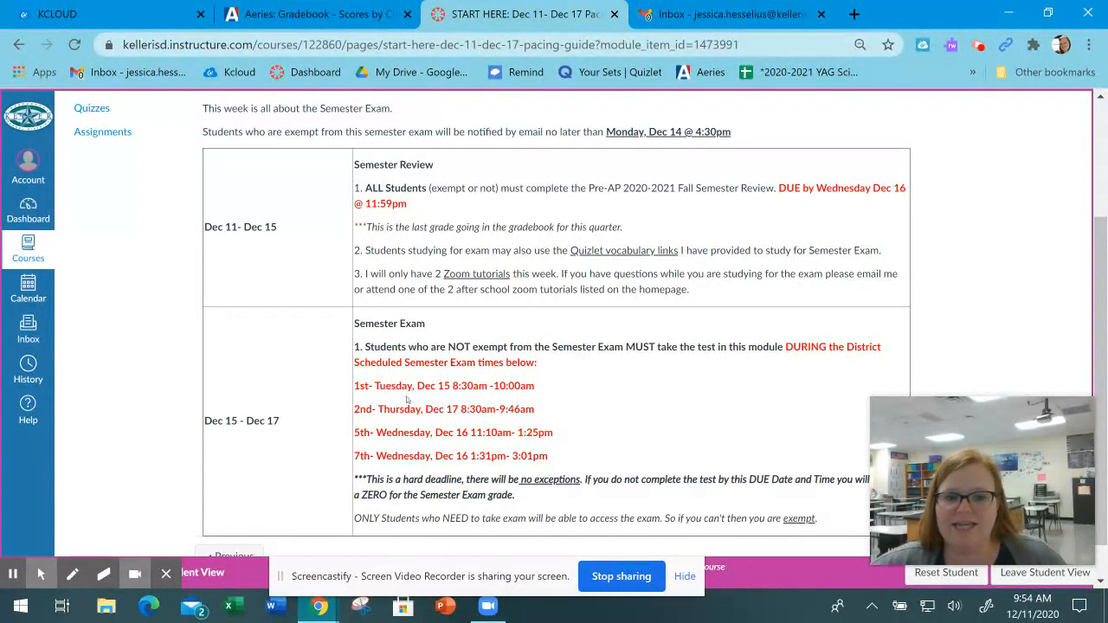
{"action": "mouse_move", "coordinate": [492, 349]}
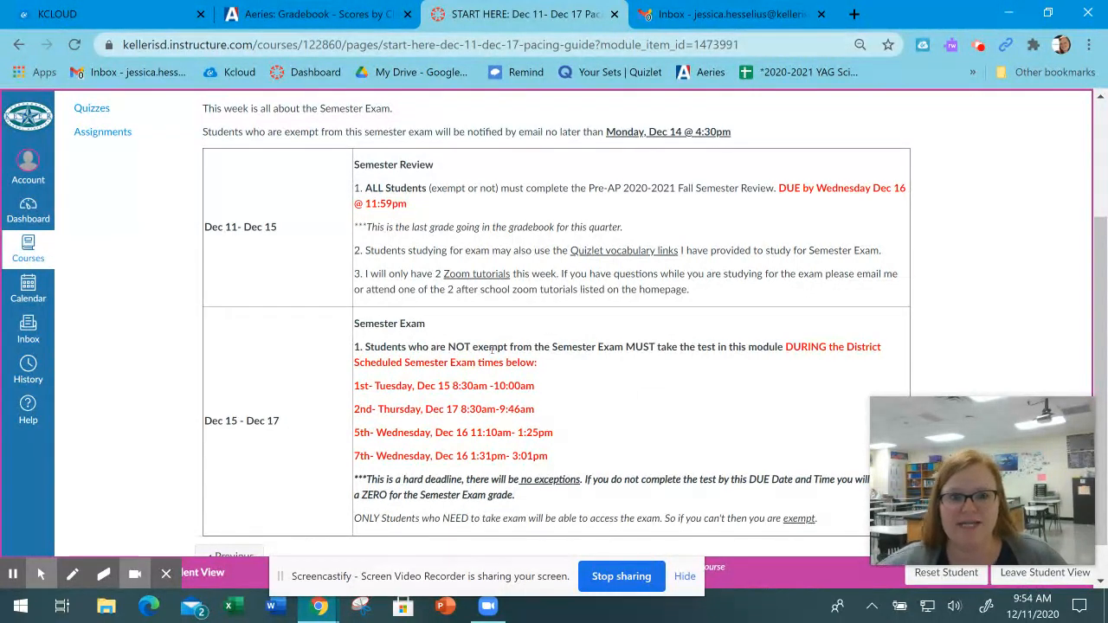
{"action": "mouse_move", "coordinate": [500, 426]}
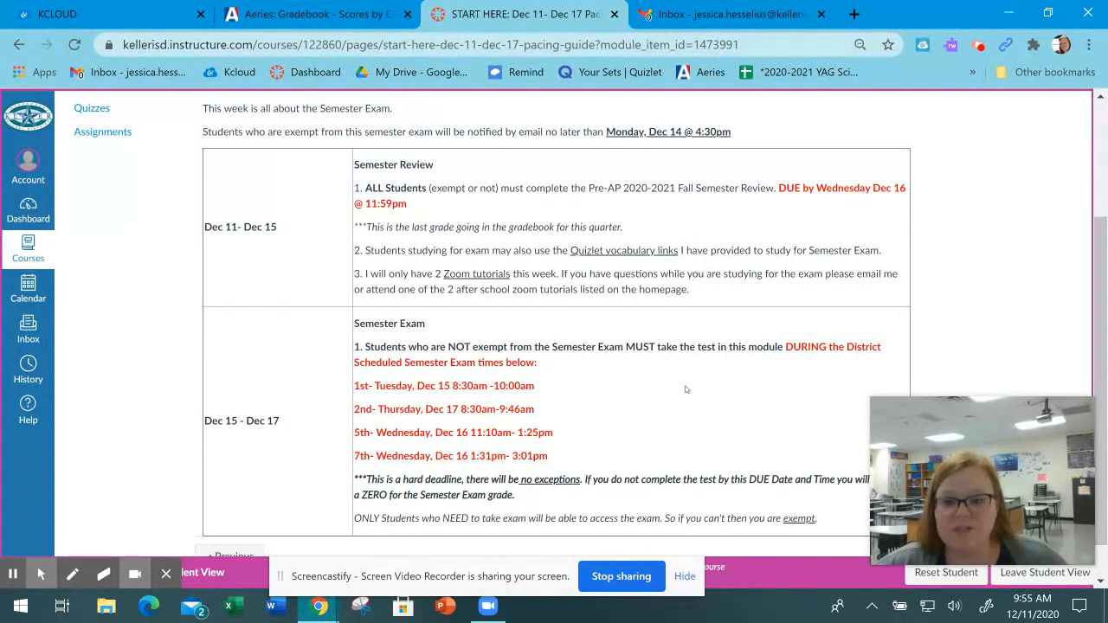
{"action": "mouse_move", "coordinate": [651, 405]}
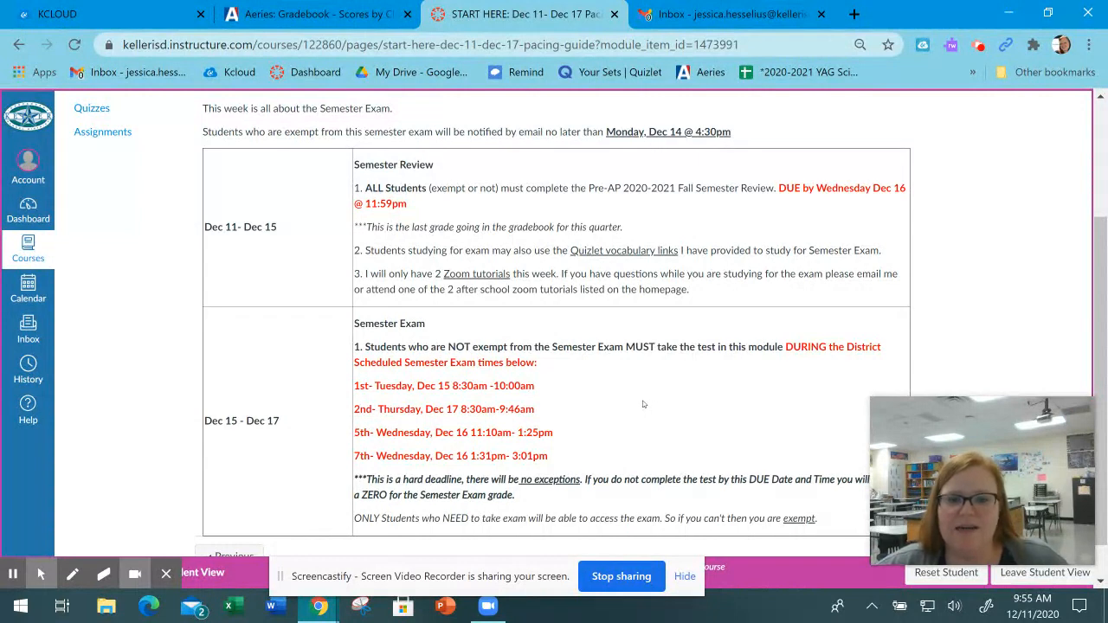
{"action": "scroll", "scroll_direction": "down", "scroll_amount": 3}
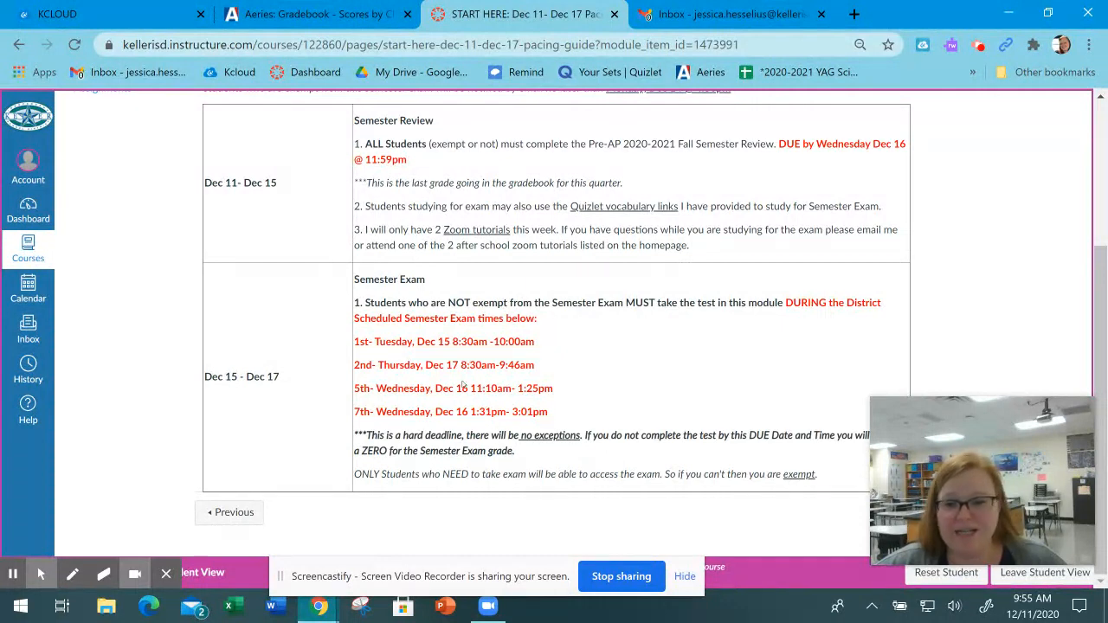
{"action": "mouse_move", "coordinate": [679, 364]}
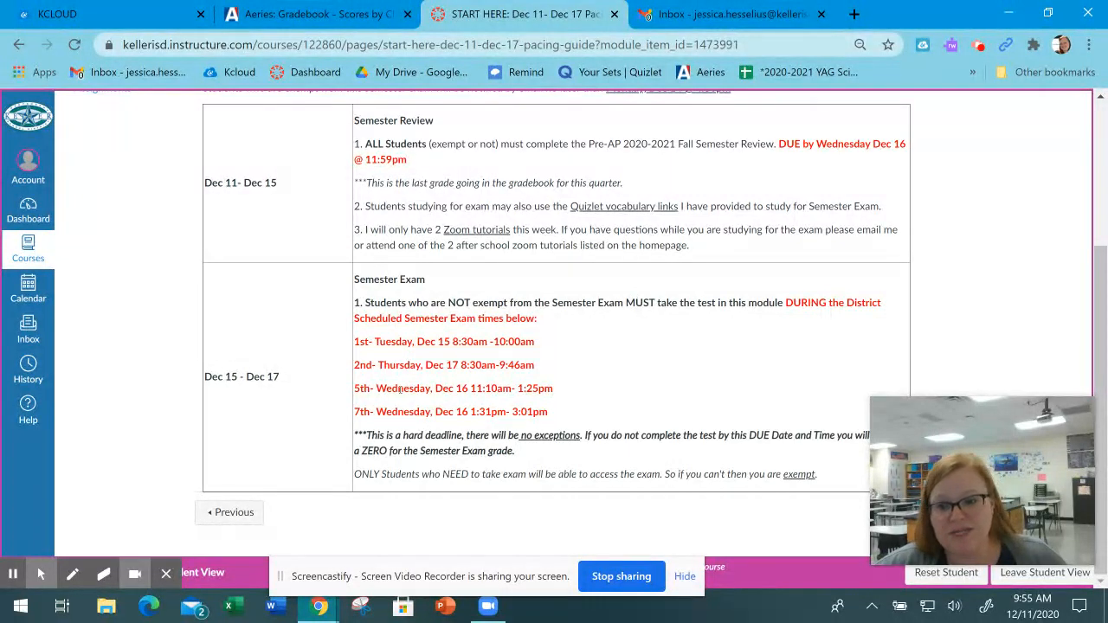
{"action": "mouse_move", "coordinate": [668, 385]}
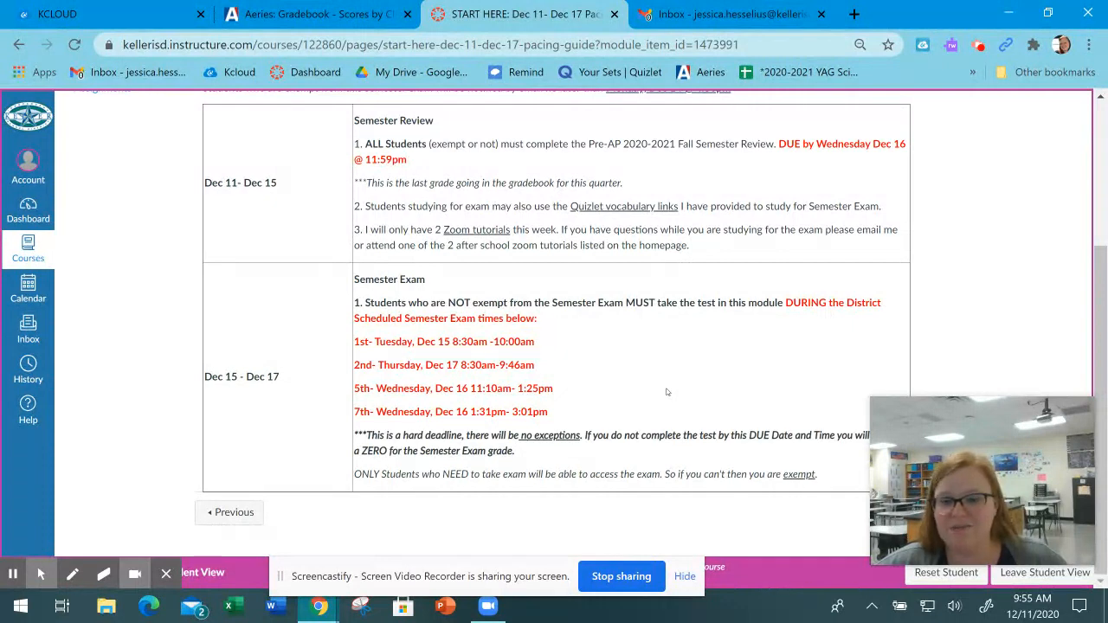
{"action": "mouse_move", "coordinate": [667, 384]}
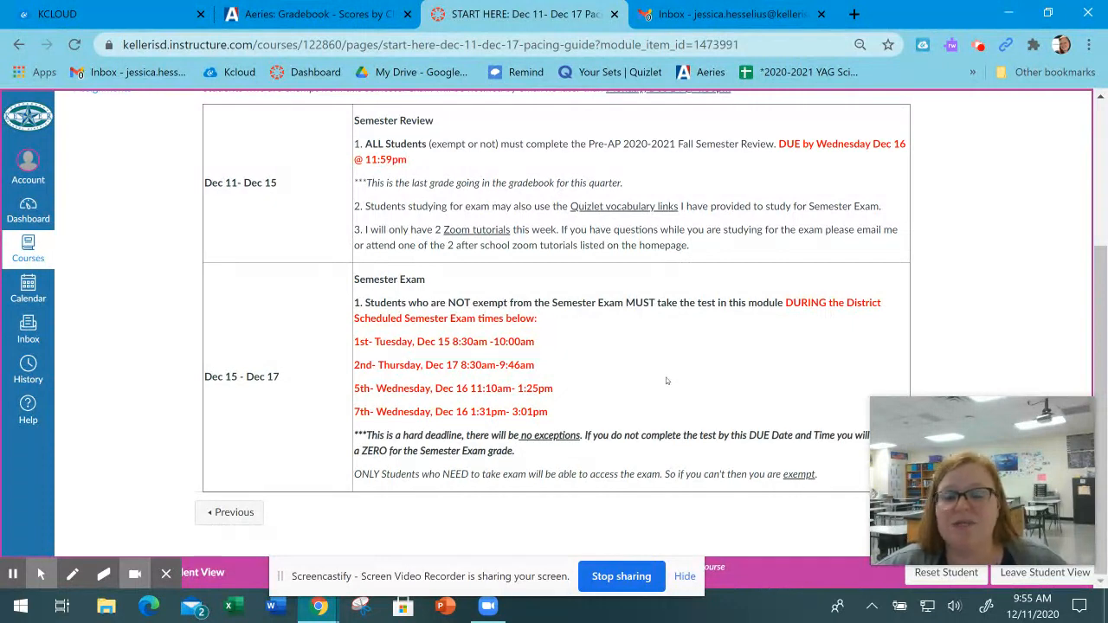
{"action": "mouse_move", "coordinate": [711, 372]}
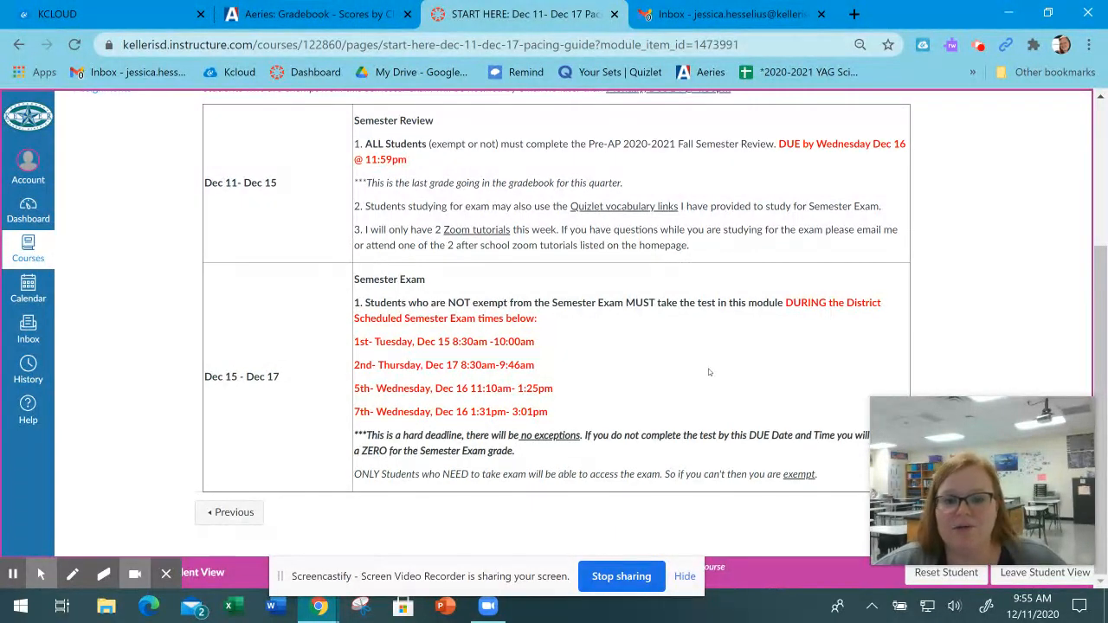
{"action": "scroll", "scroll_direction": "up", "scroll_amount": 3}
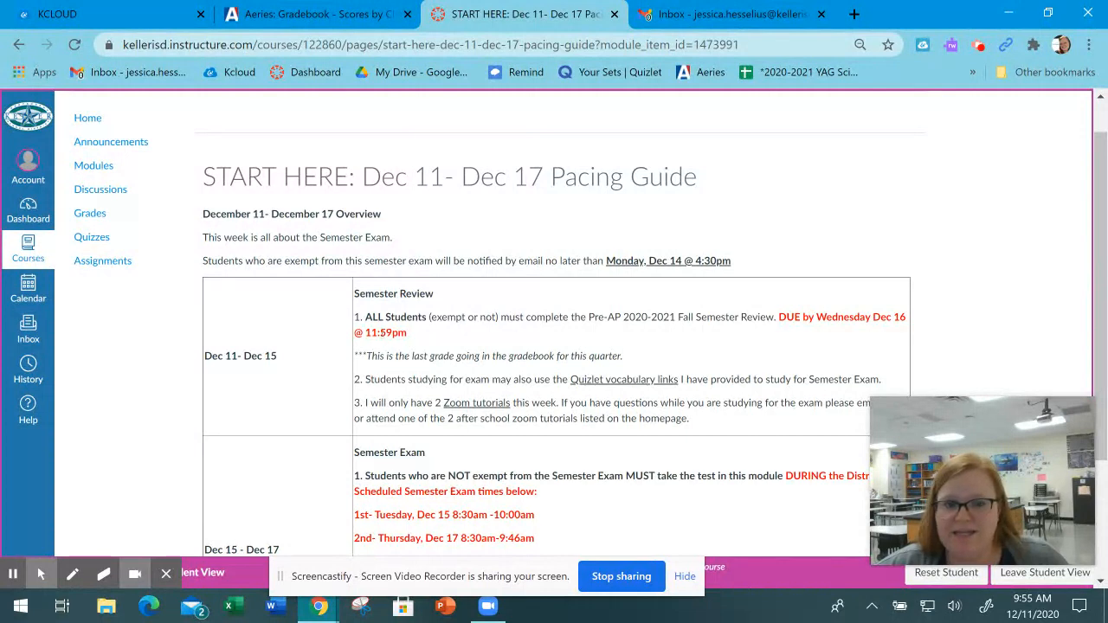
{"action": "mouse_move", "coordinate": [707, 341]}
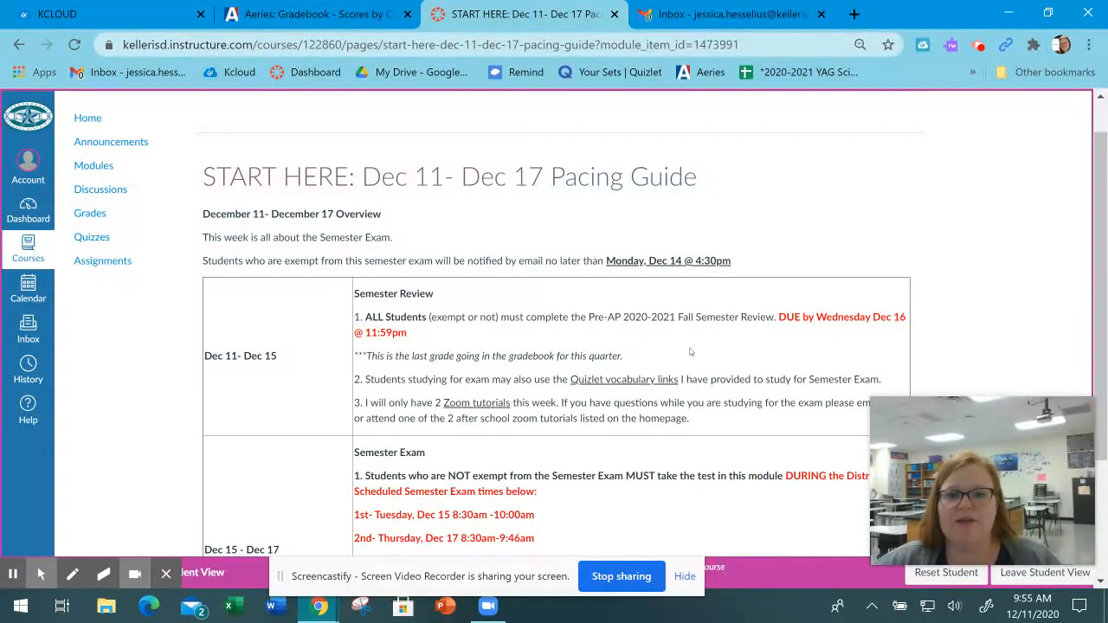
{"action": "mouse_move", "coordinate": [845, 333]}
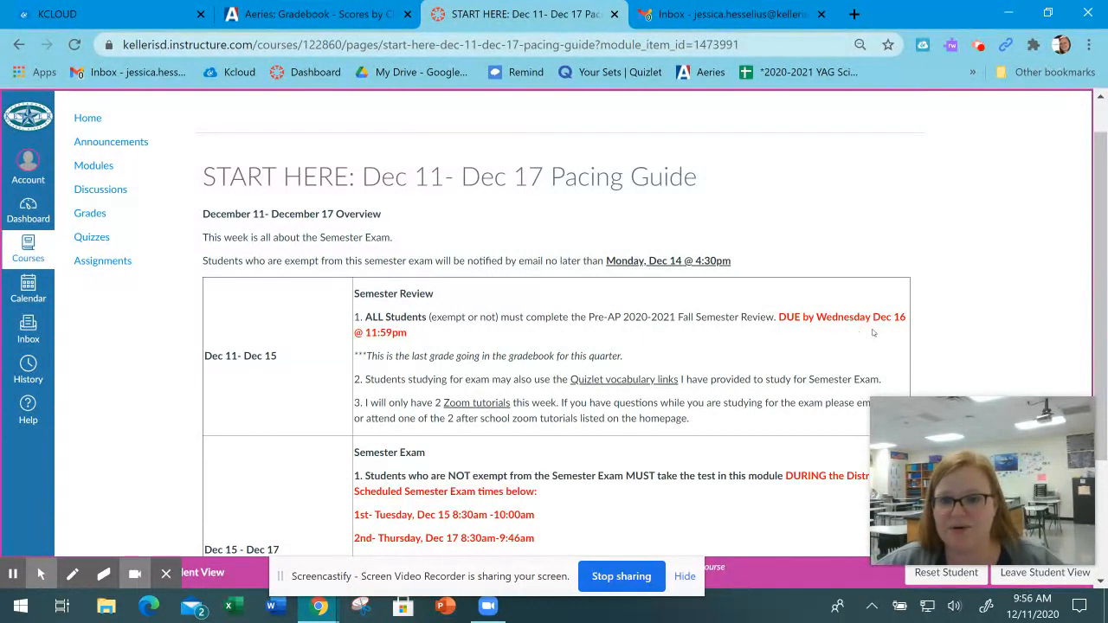
{"action": "mouse_move", "coordinate": [676, 346]}
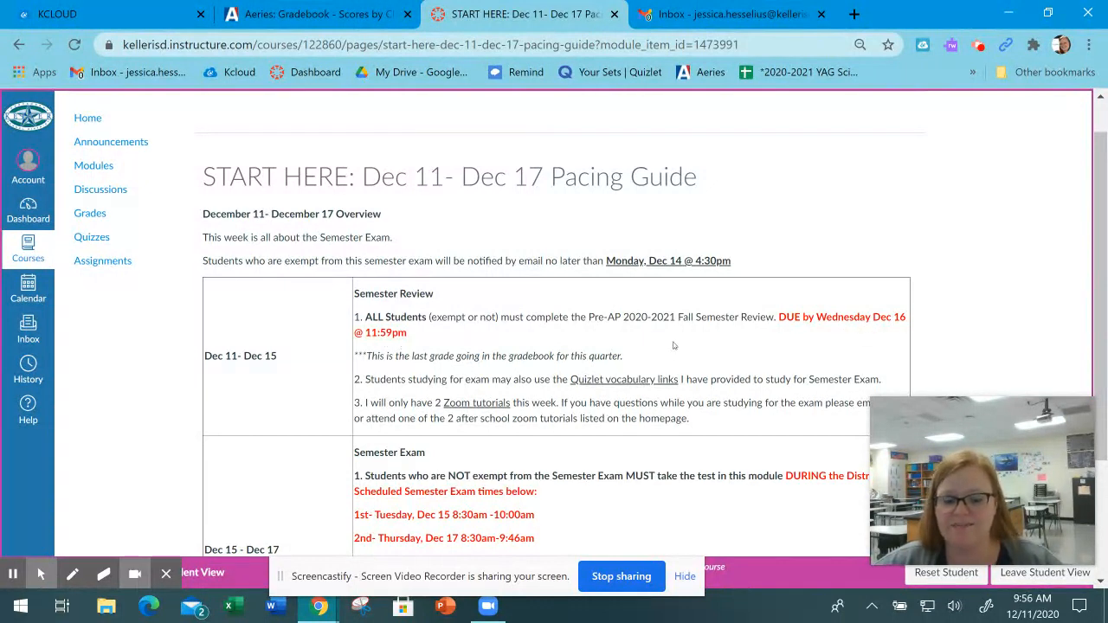
{"action": "mouse_move", "coordinate": [651, 359]}
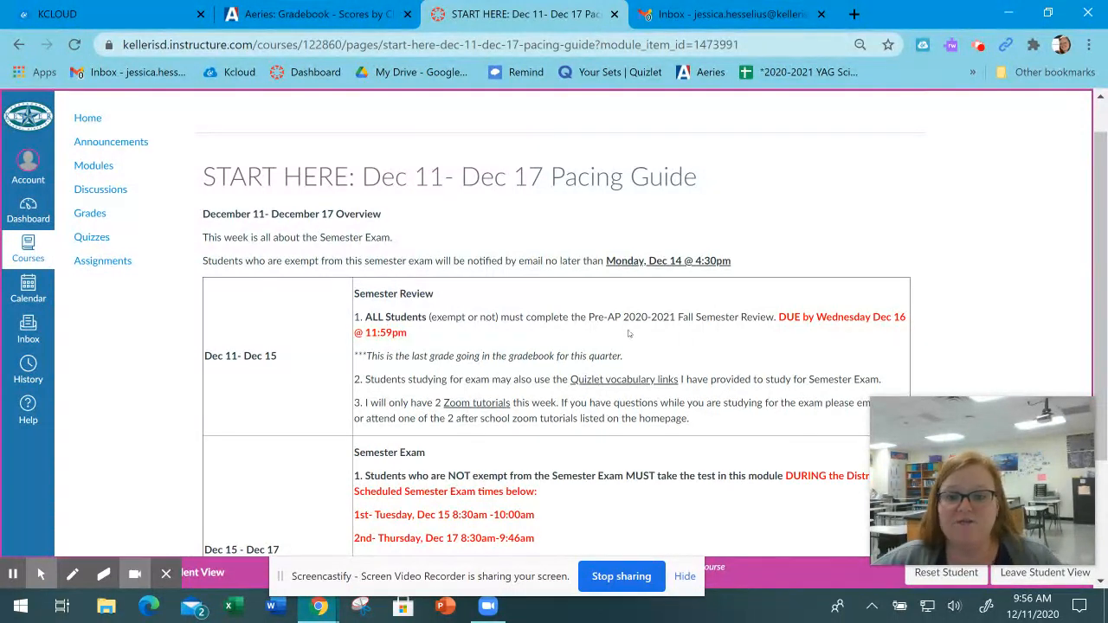
{"action": "mouse_move", "coordinate": [654, 338]}
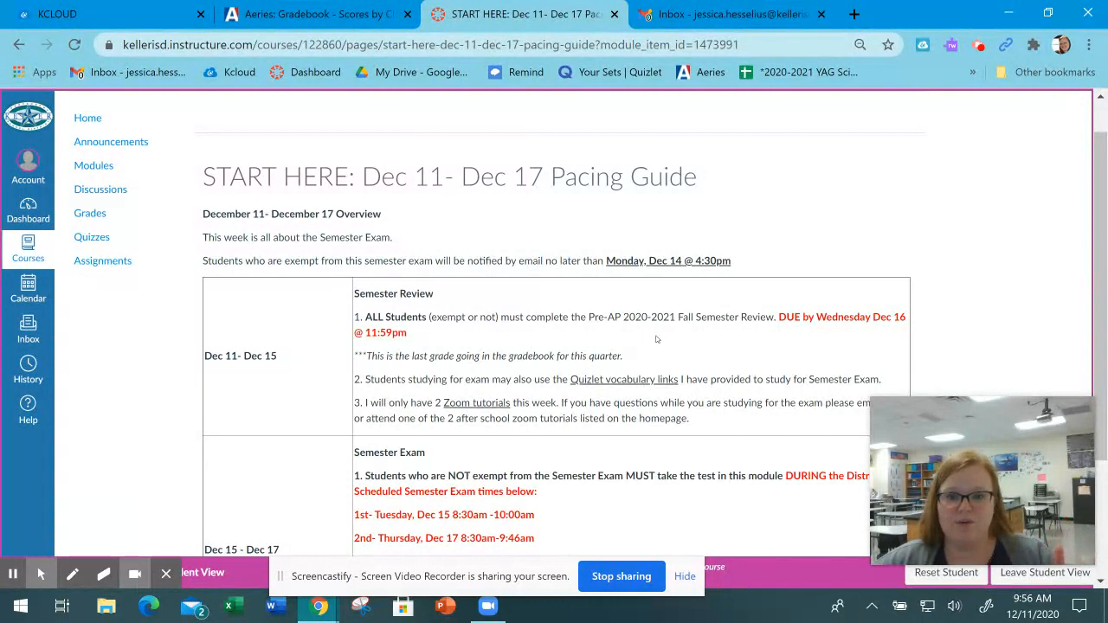
{"action": "mouse_move", "coordinate": [656, 346]}
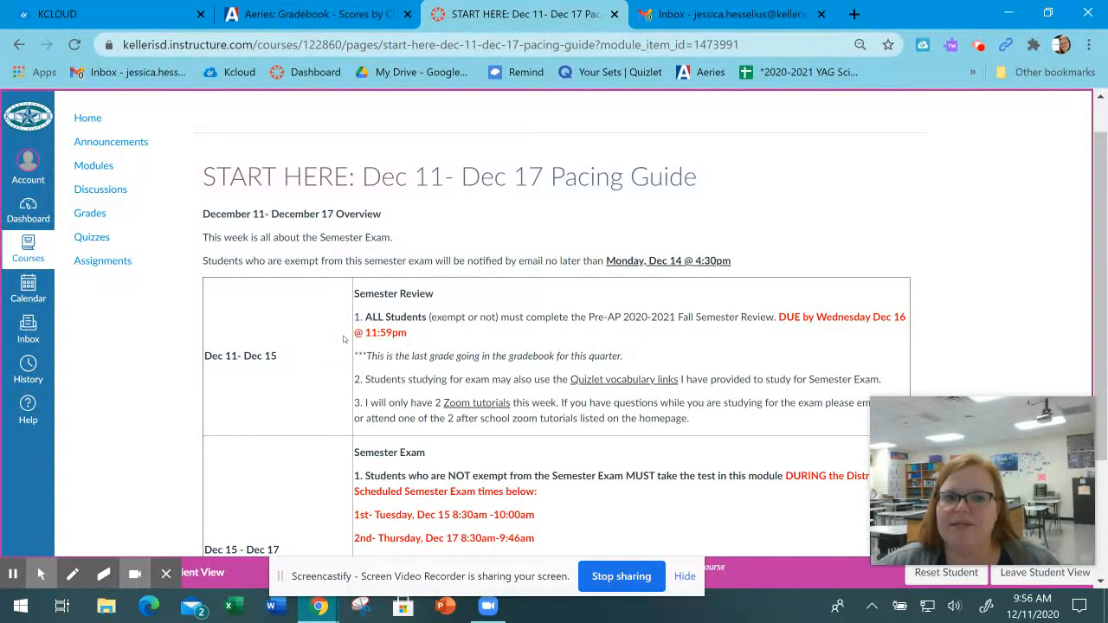
- Leave the pacing guide's Semester Review section for the course Modules list
{"action": "left_click", "coordinate": [94, 166]}
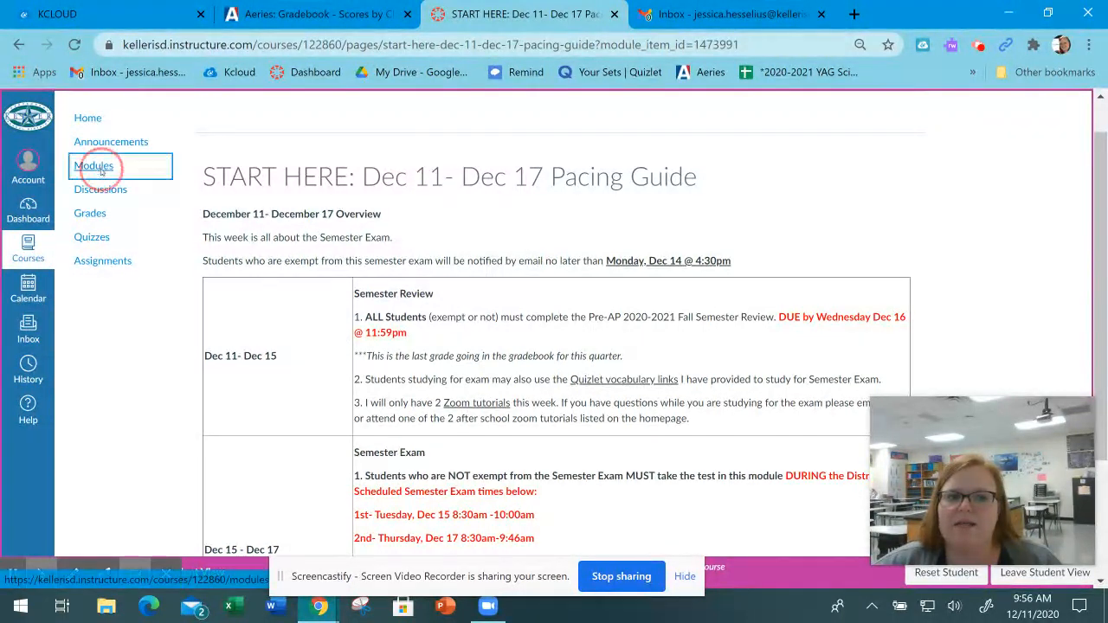
- Go to the course Modules page from the course navigation
{"action": "left_click", "coordinate": [94, 166]}
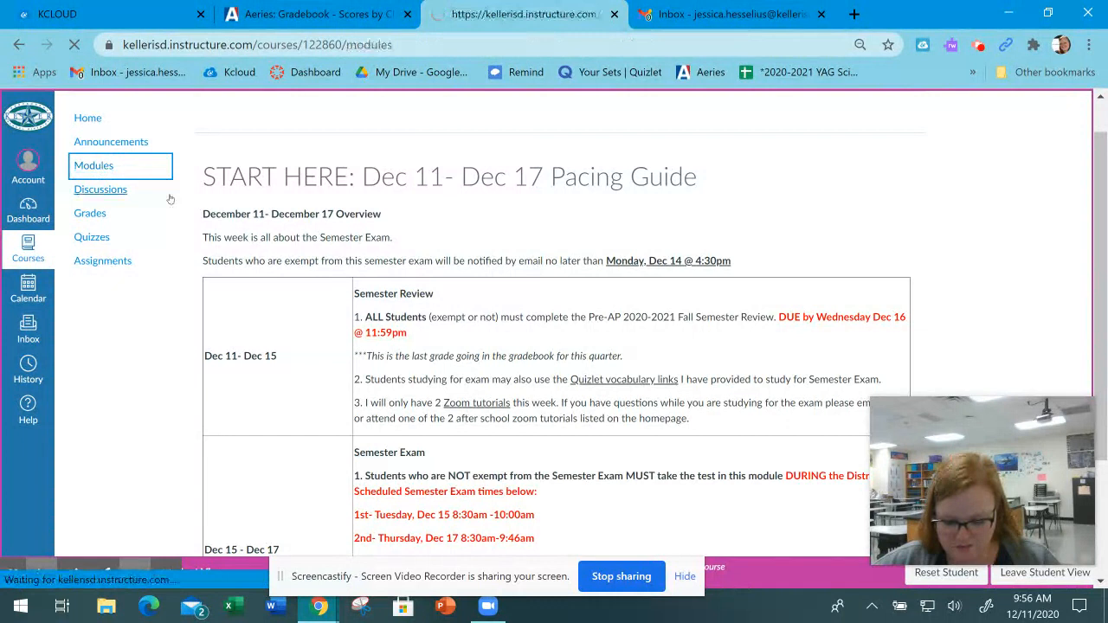
{"action": "mouse_move", "coordinate": [582, 214]}
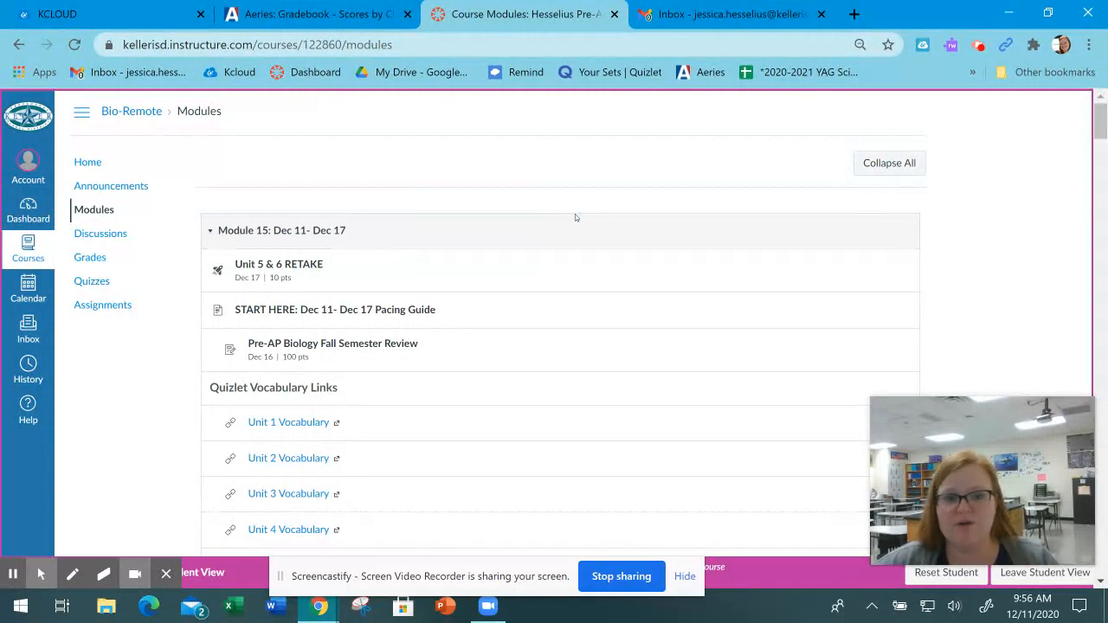
{"action": "mouse_move", "coordinate": [473, 284]}
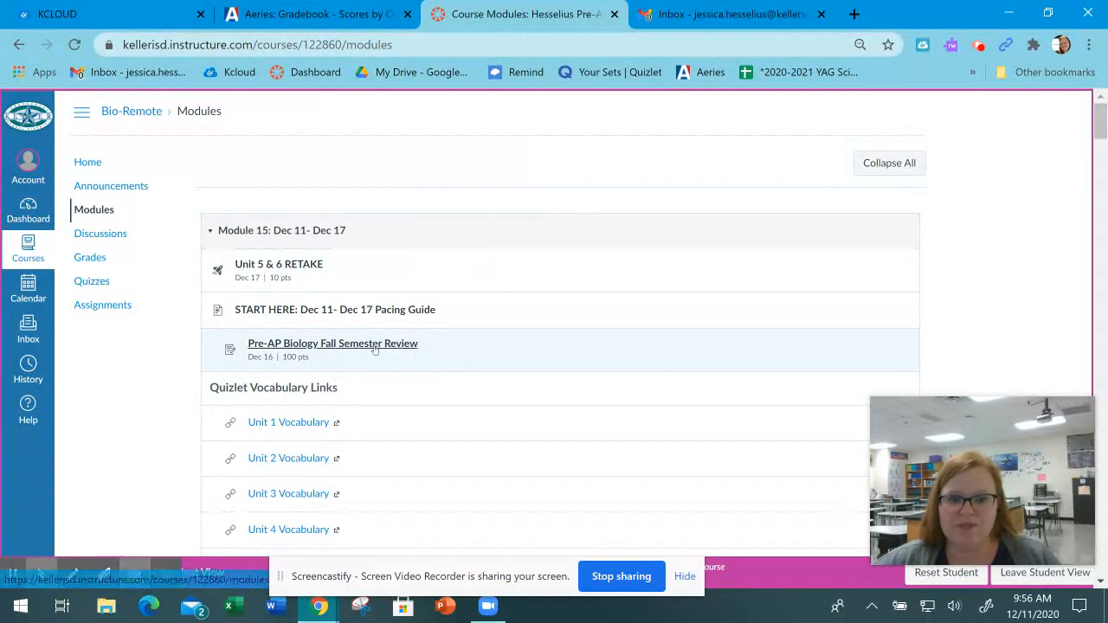
- Scroll to the Unit 1–5 Quizlet vocabulary links under the Dec 11–Dec 17 module
{"action": "scroll", "scroll_direction": "down", "scroll_amount": 3}
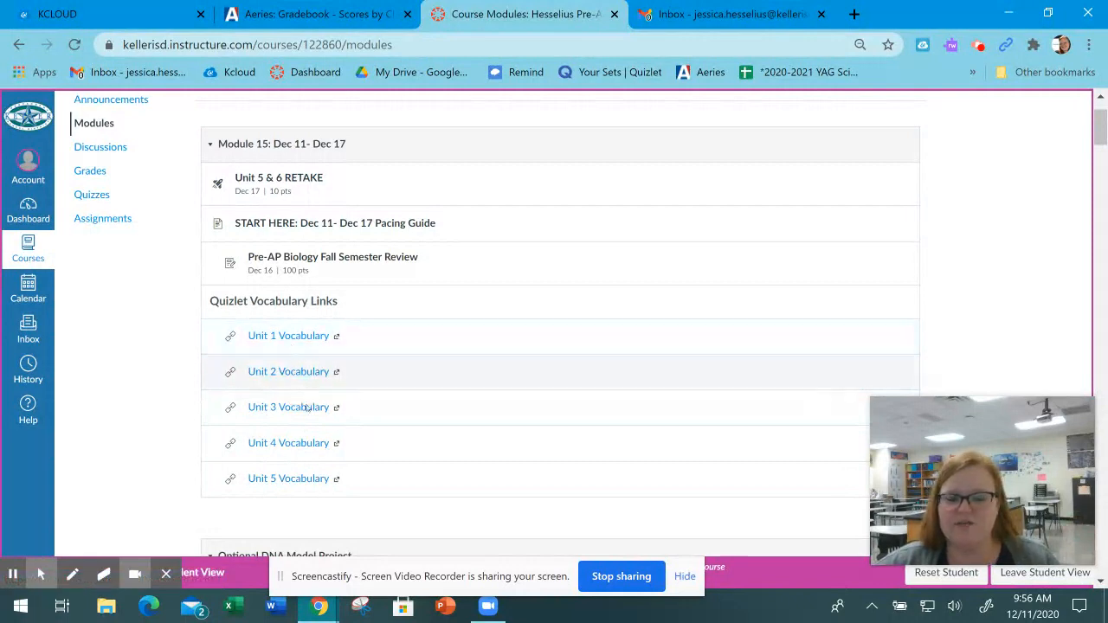
{"action": "mouse_move", "coordinate": [388, 419]}
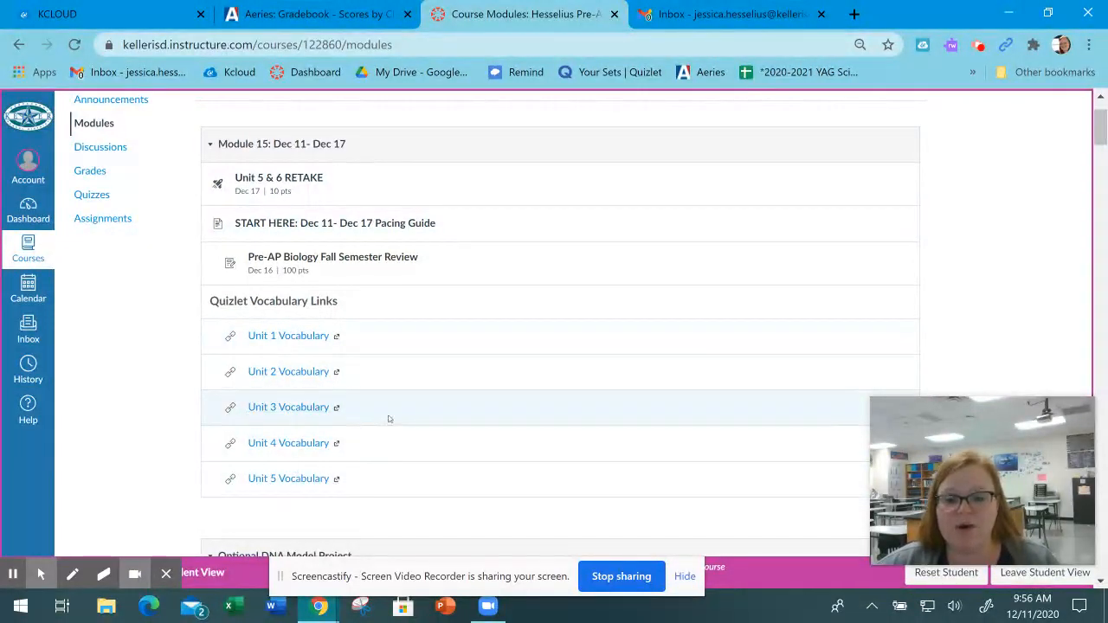
{"action": "mouse_move", "coordinate": [397, 430]}
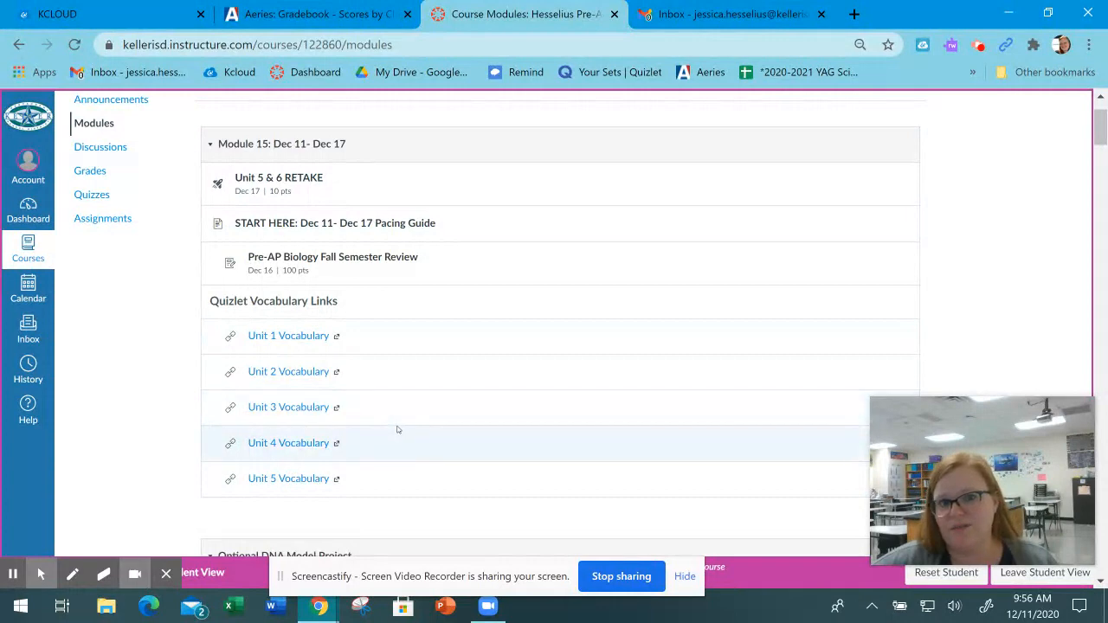
{"action": "mouse_move", "coordinate": [520, 388]}
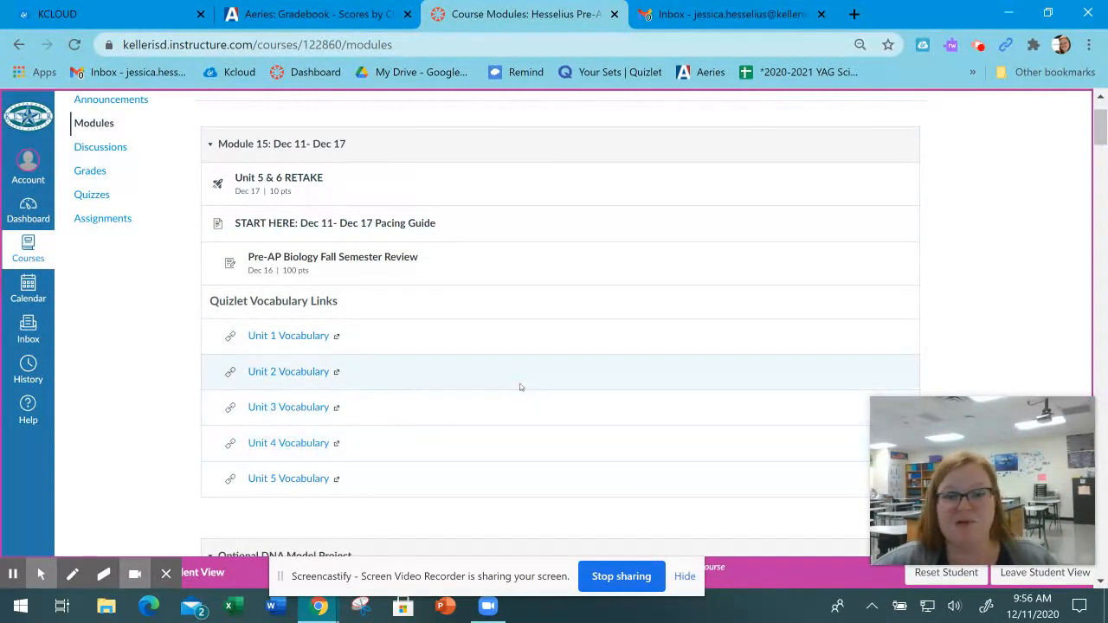
{"action": "mouse_move", "coordinate": [517, 392]}
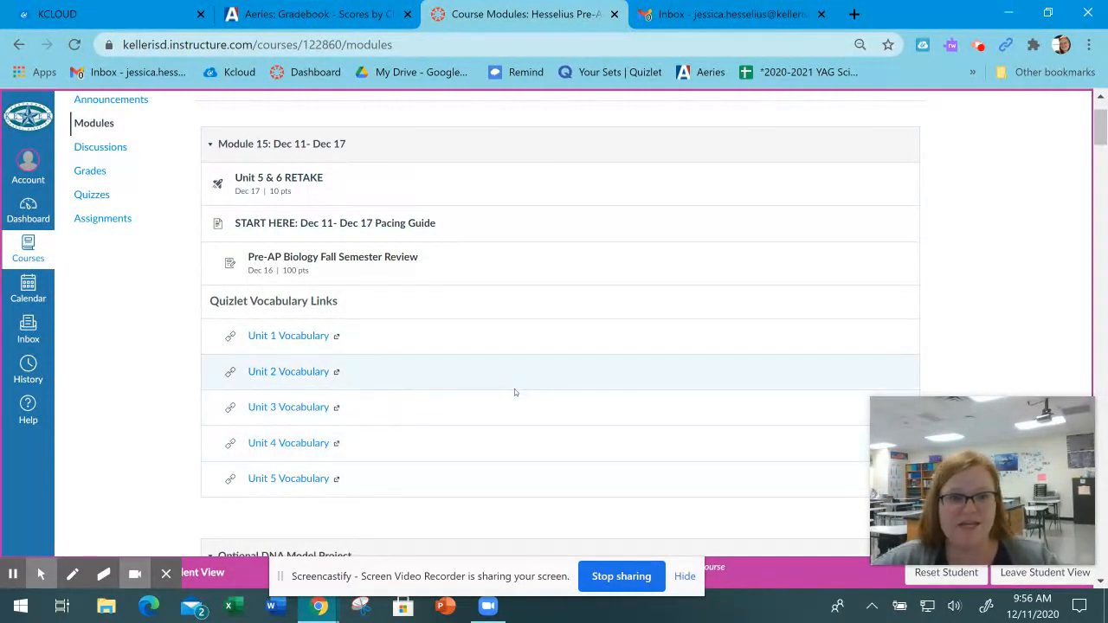
{"action": "mouse_move", "coordinate": [515, 398]}
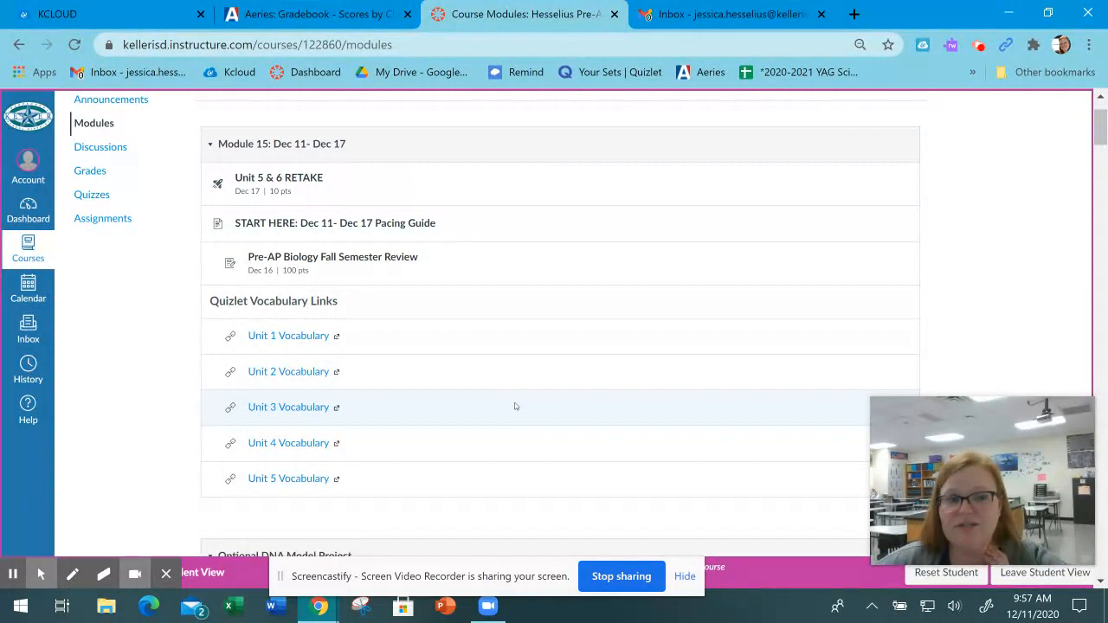
{"action": "mouse_move", "coordinate": [540, 401]}
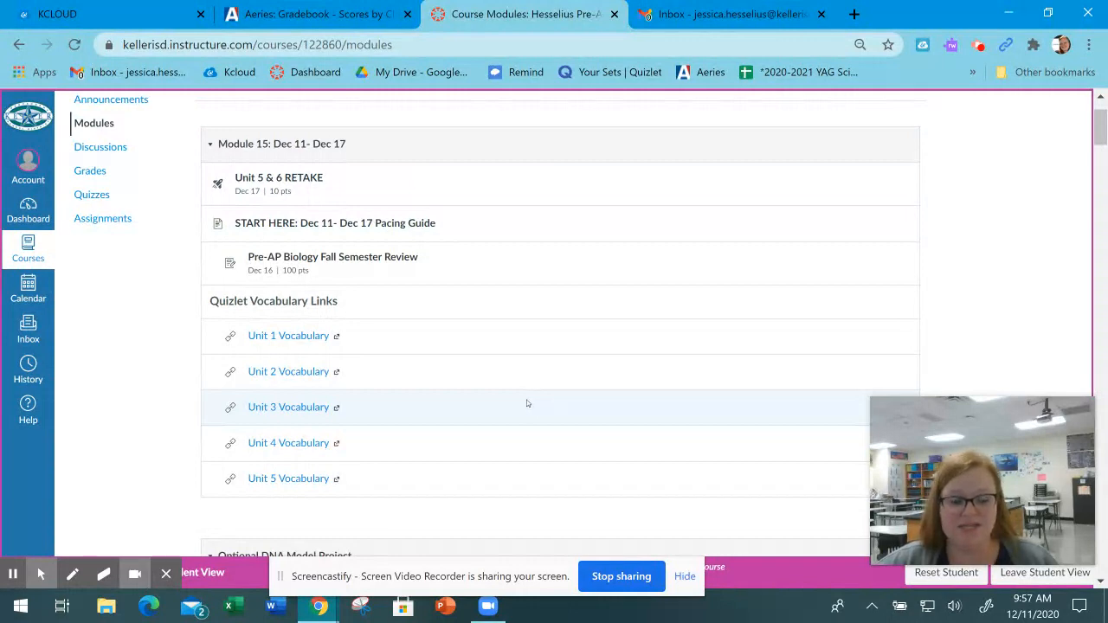
{"action": "mouse_move", "coordinate": [517, 409]}
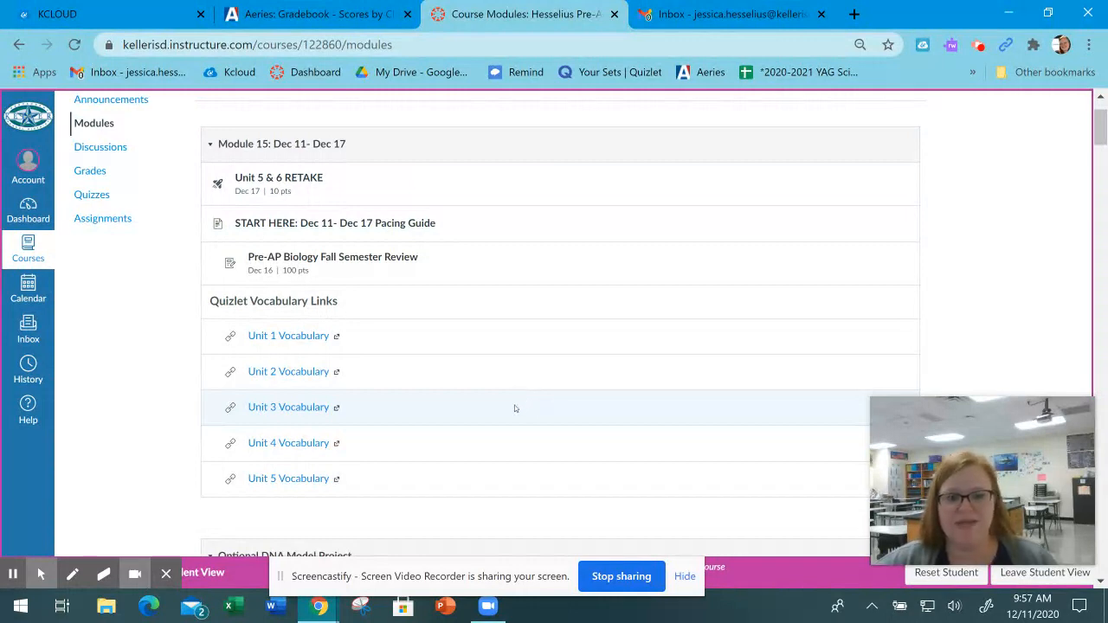